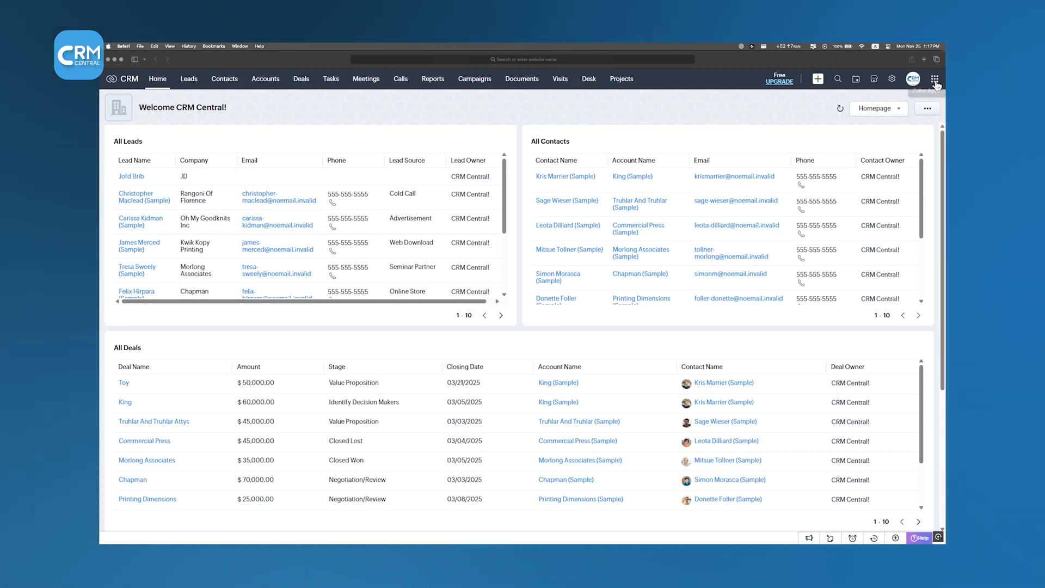
Show the All Zoho Apps list from the CRM top bar and browse through it
click(934, 78)
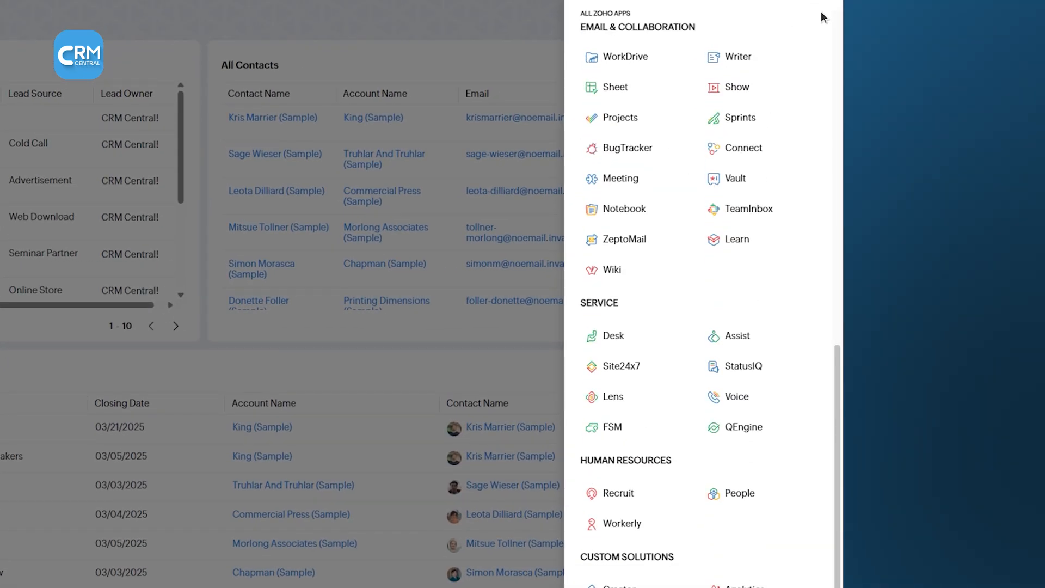
scroll(down, 3)
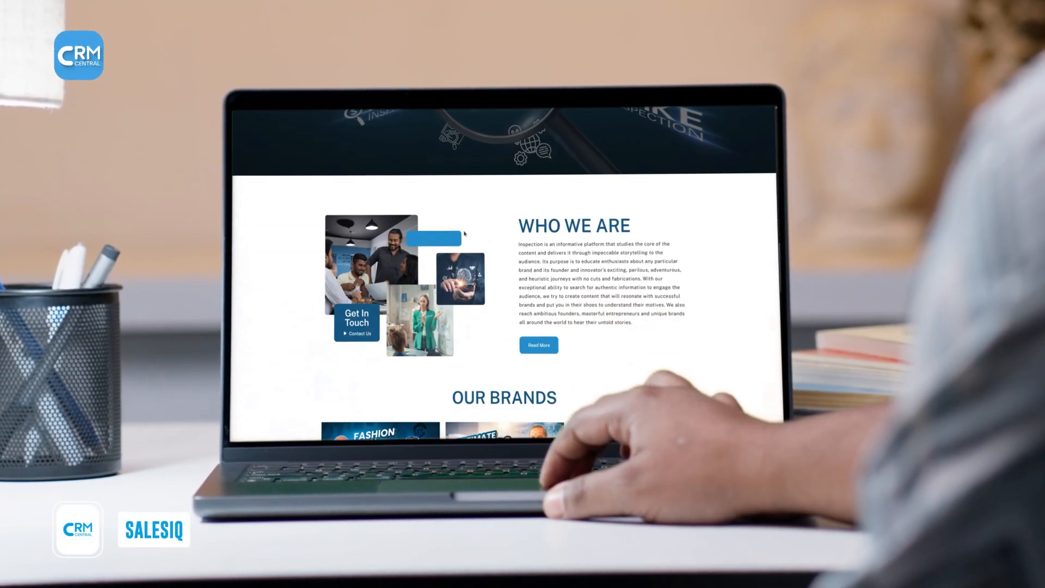
scroll(down, 3)
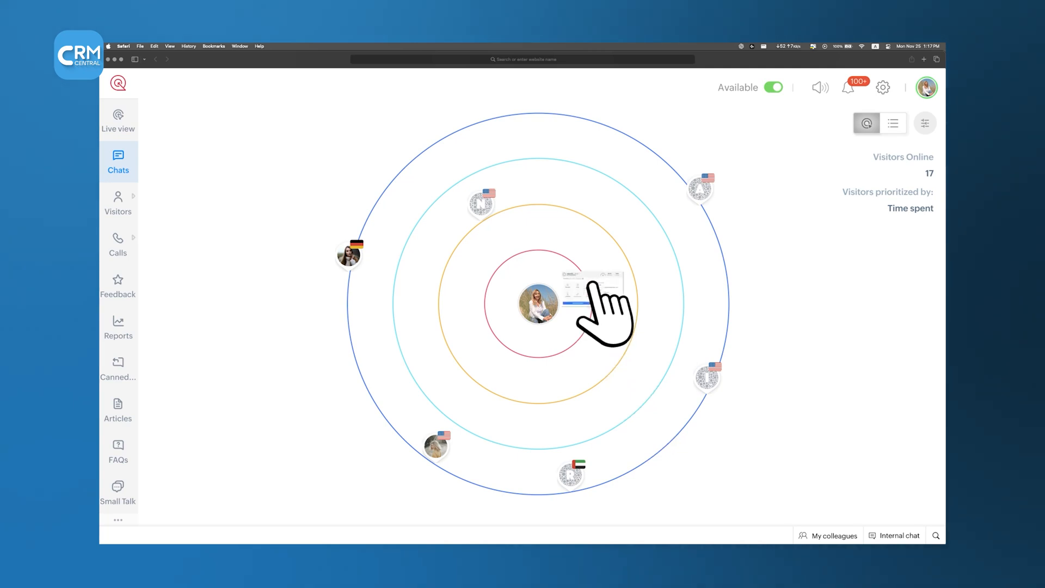
Start a proactive chat with a live visitor, view active chats, then reach Settings > Lead scoring
click(538, 304)
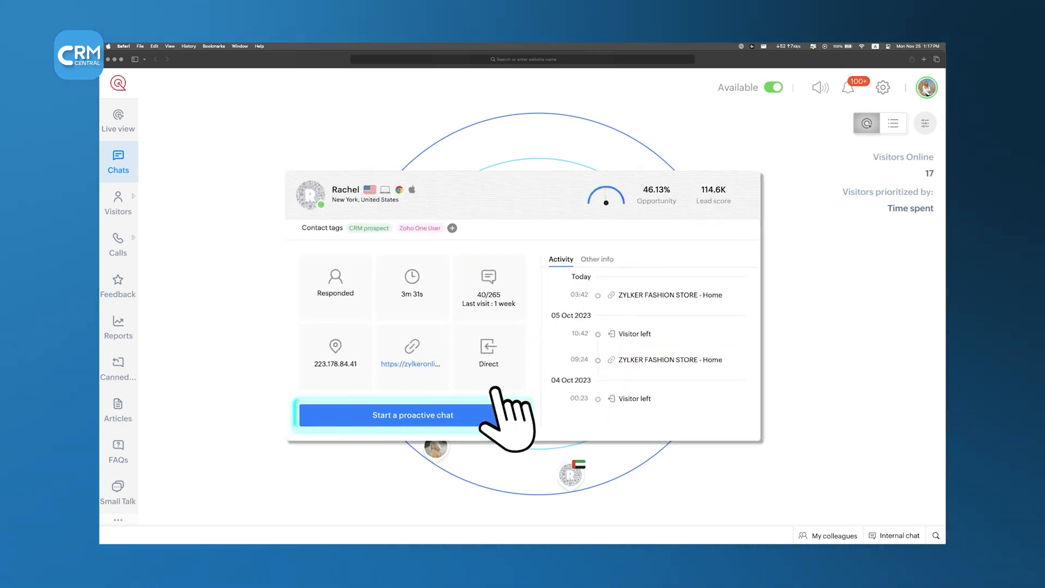
click(399, 415)
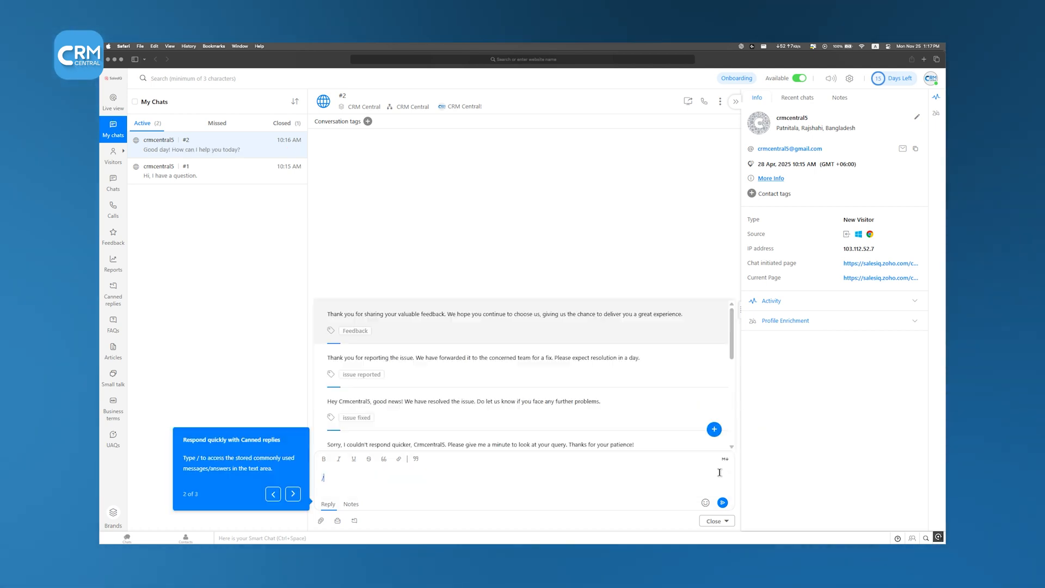
click(291, 495)
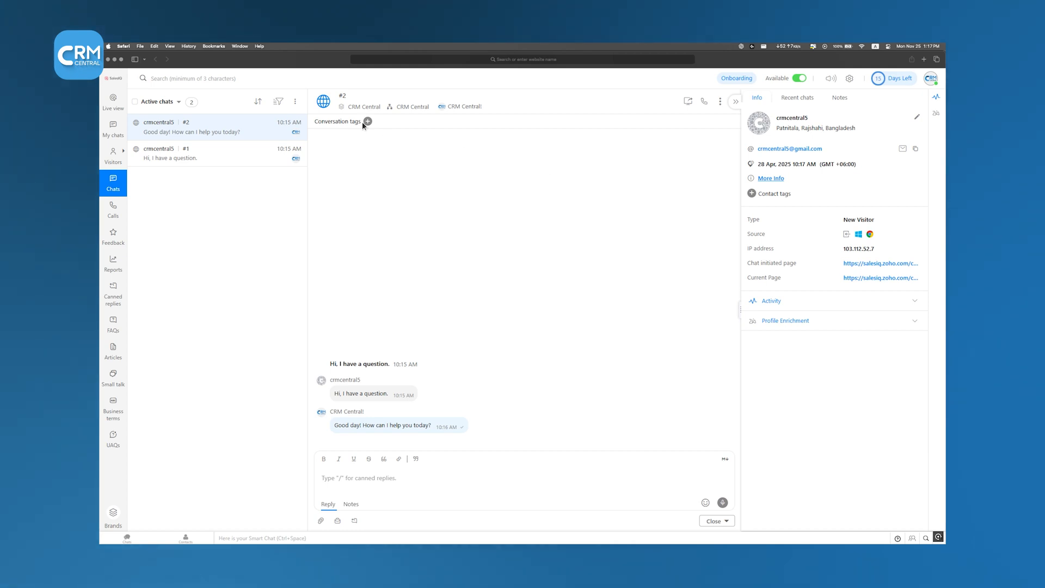
click(367, 121)
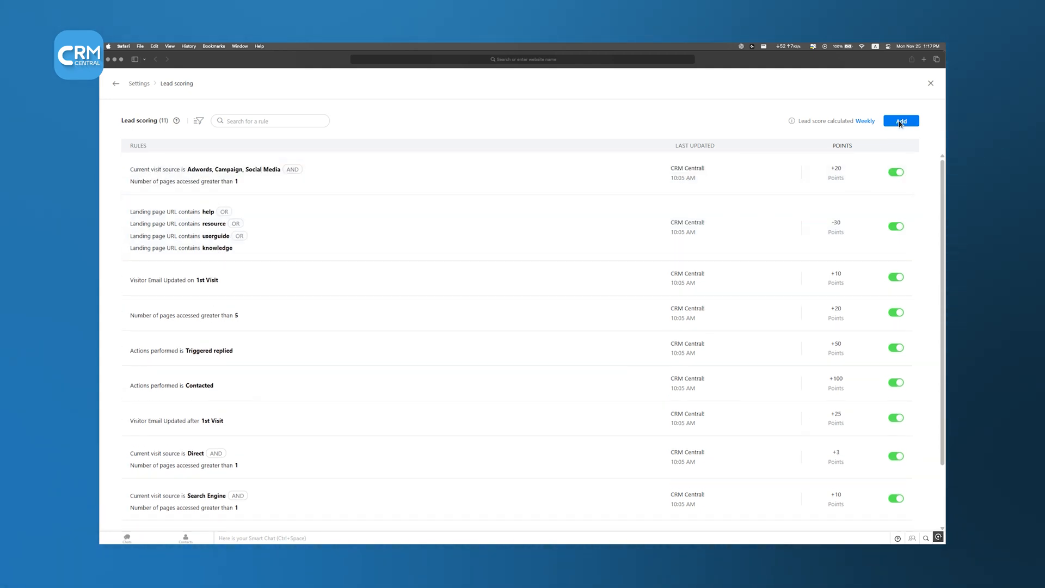
Add a scoring rule: Search engine is Google, worth 245 points, then go to Reports
click(901, 121)
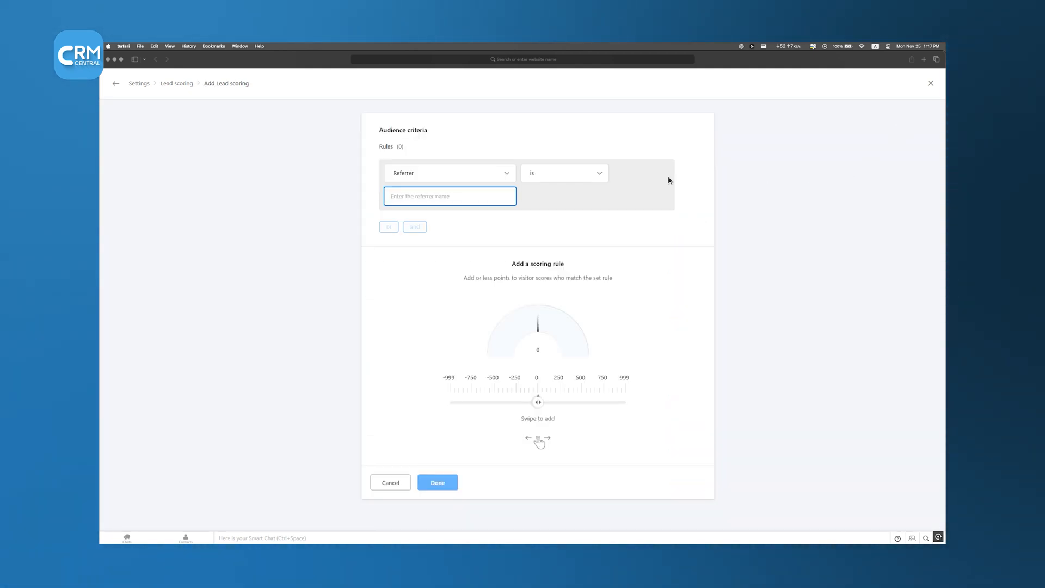
click(450, 173)
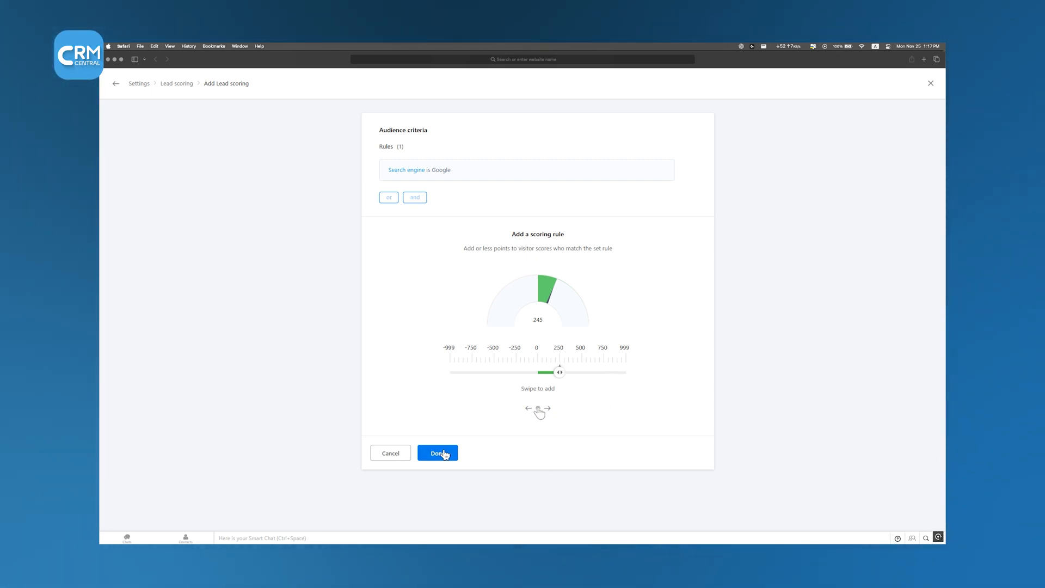
click(438, 453)
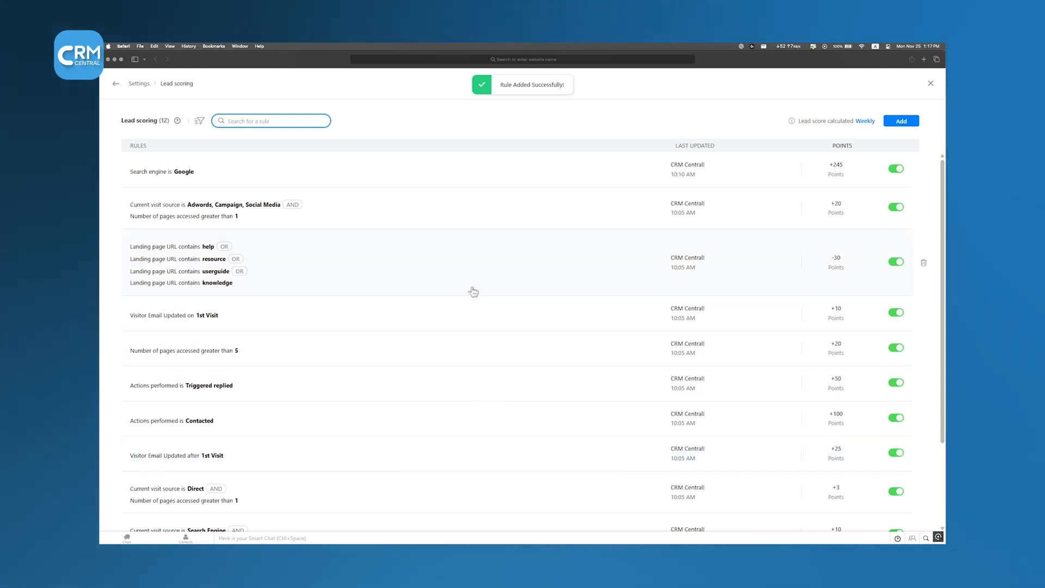
click(112, 264)
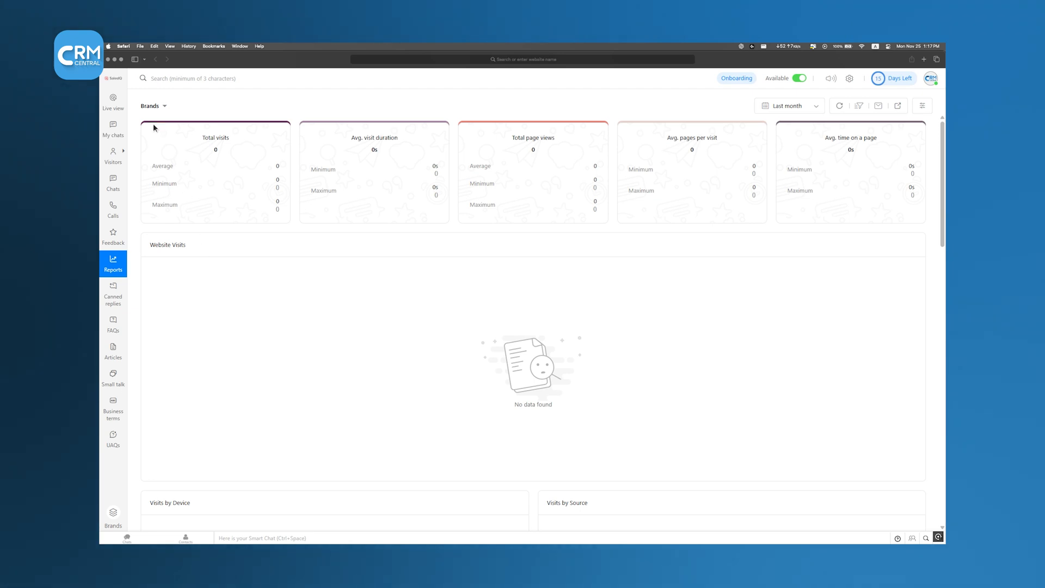
Switch the SalesIQ reports to Operators figures and review them
click(152, 106)
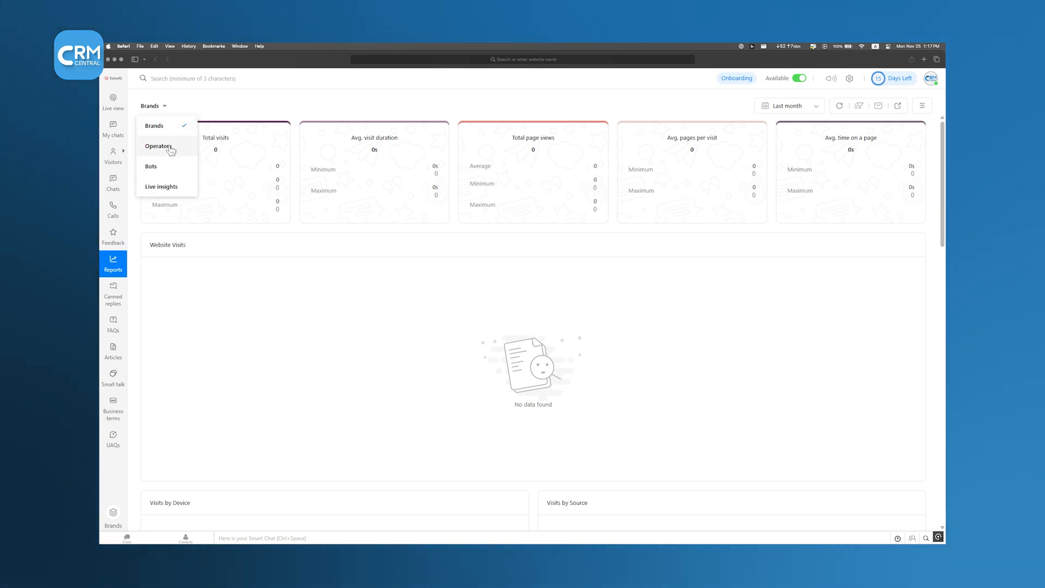
click(158, 146)
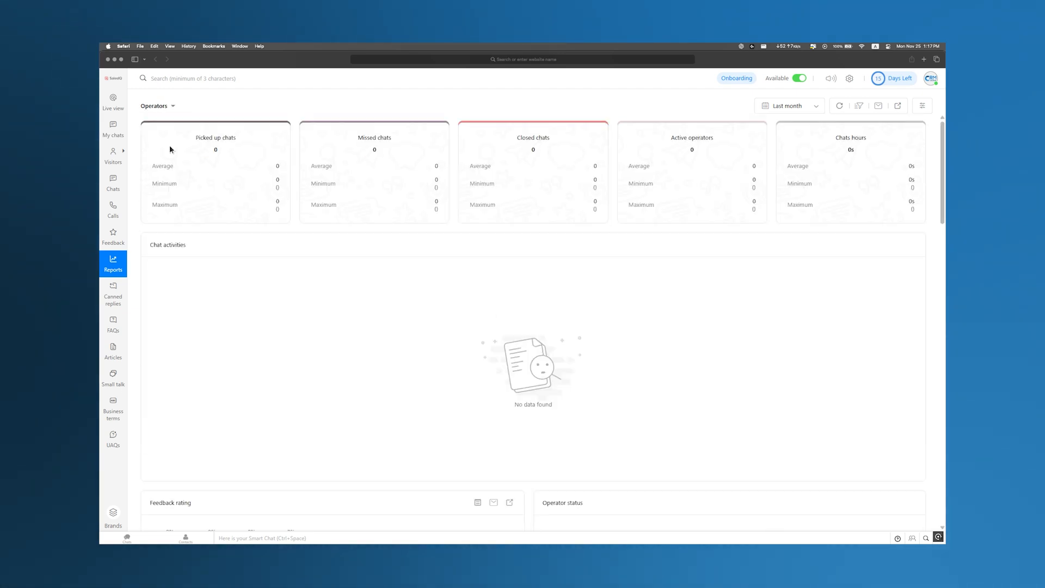
scroll(down, 3)
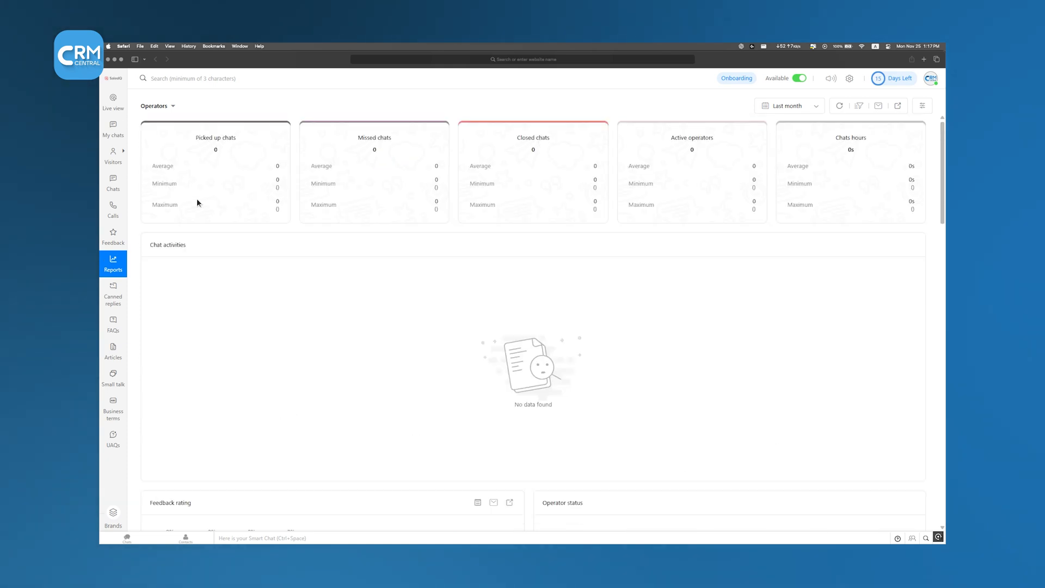
Switch the reports to Live insights on chats and calls and review them
click(158, 105)
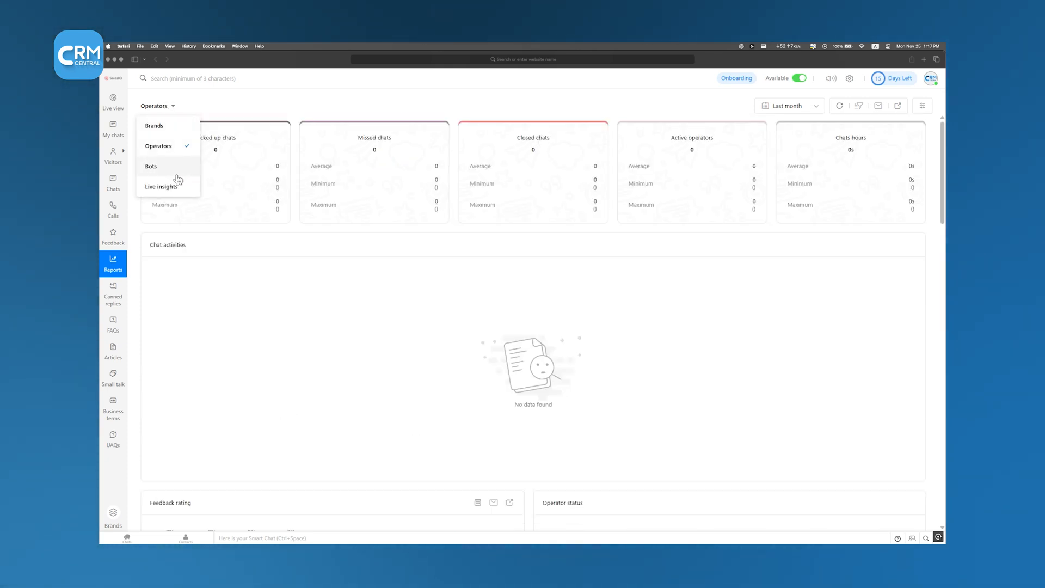
click(162, 186)
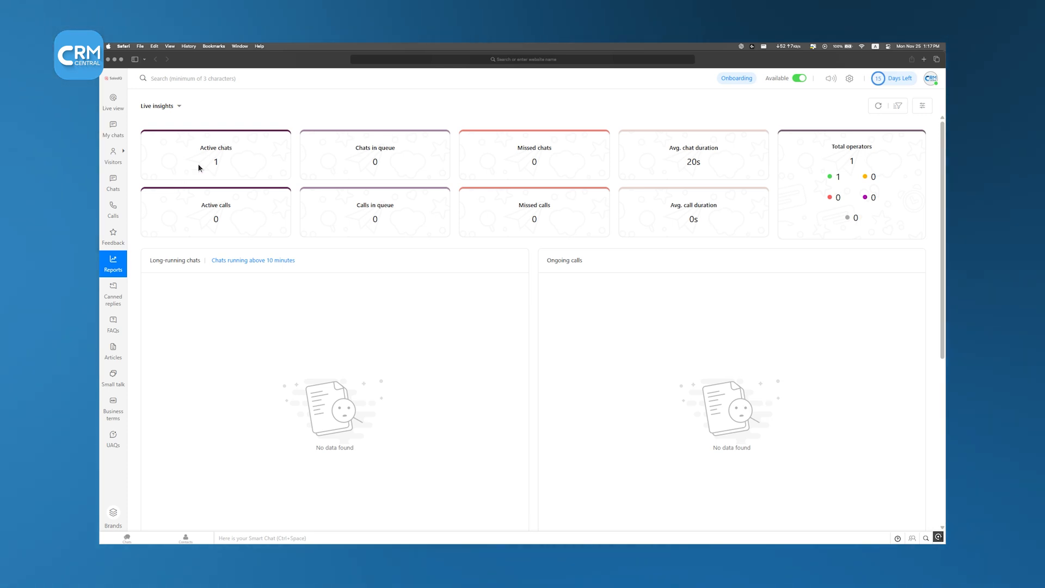
scroll(down, 3)
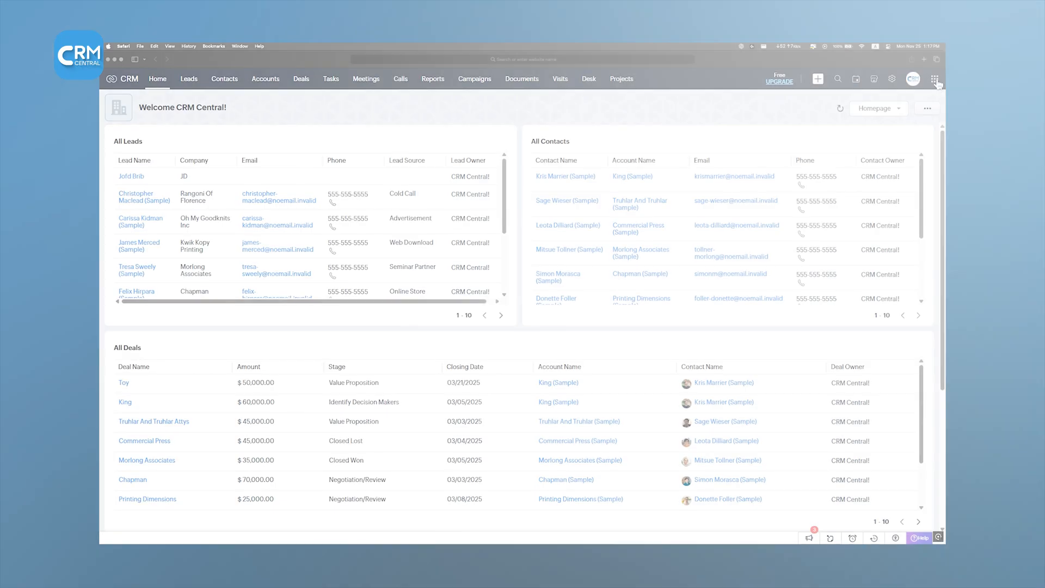
In Zoho Bookings, book Content Review Sessions for 30 Apr 2025 at 03:15 pm
click(936, 78)
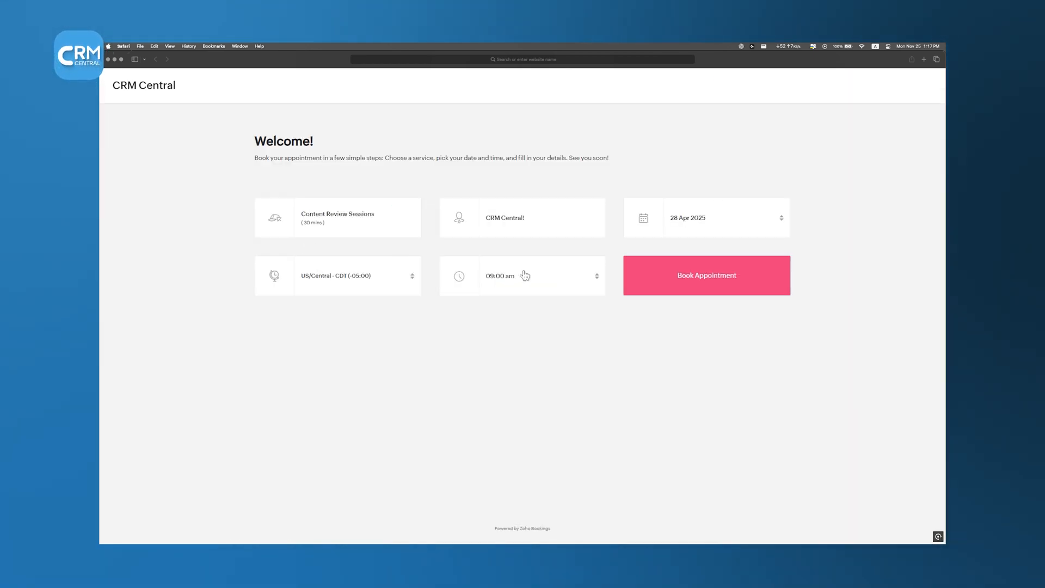
click(706, 218)
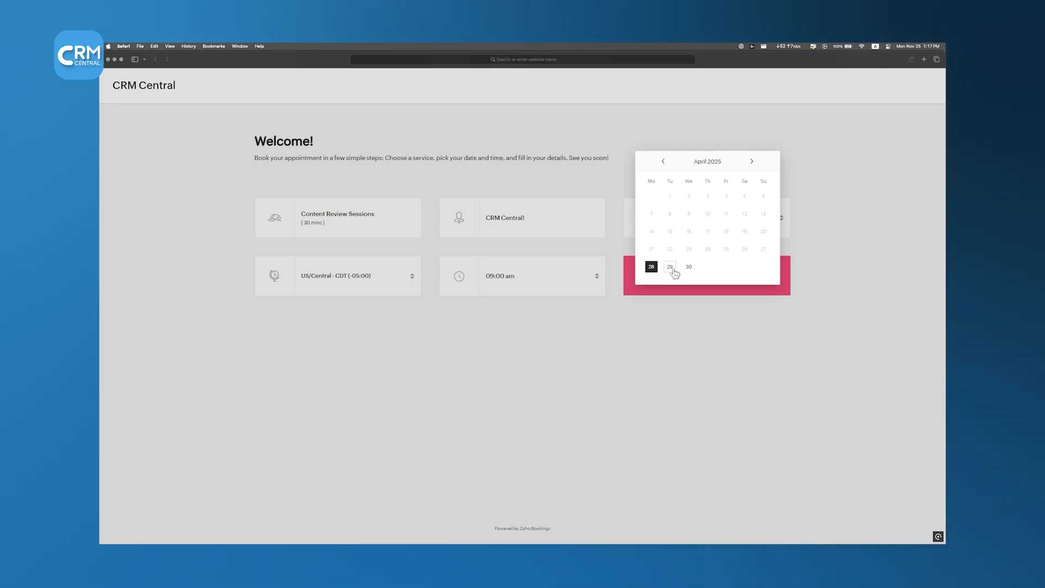
click(689, 265)
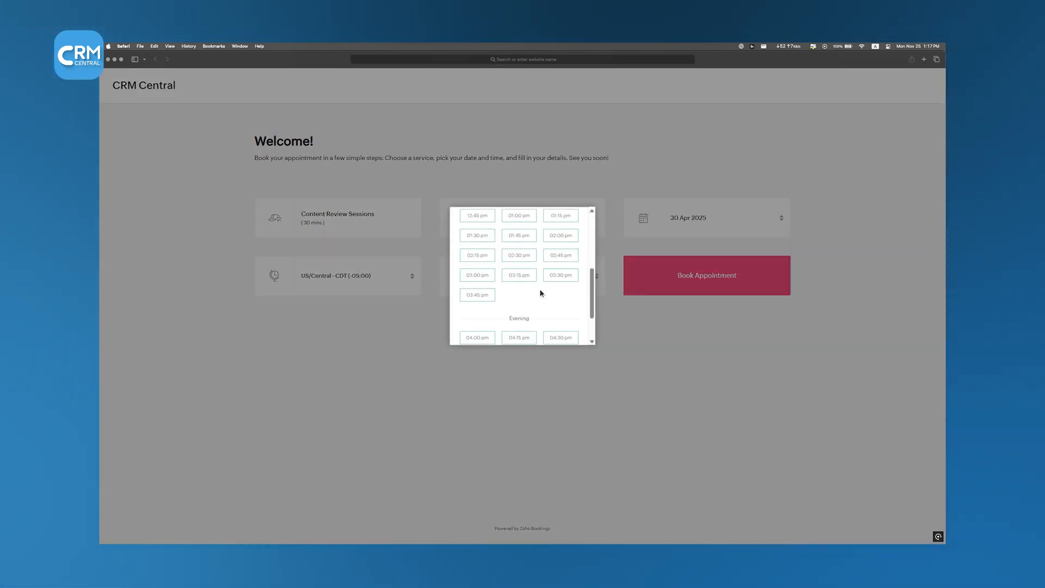
click(518, 274)
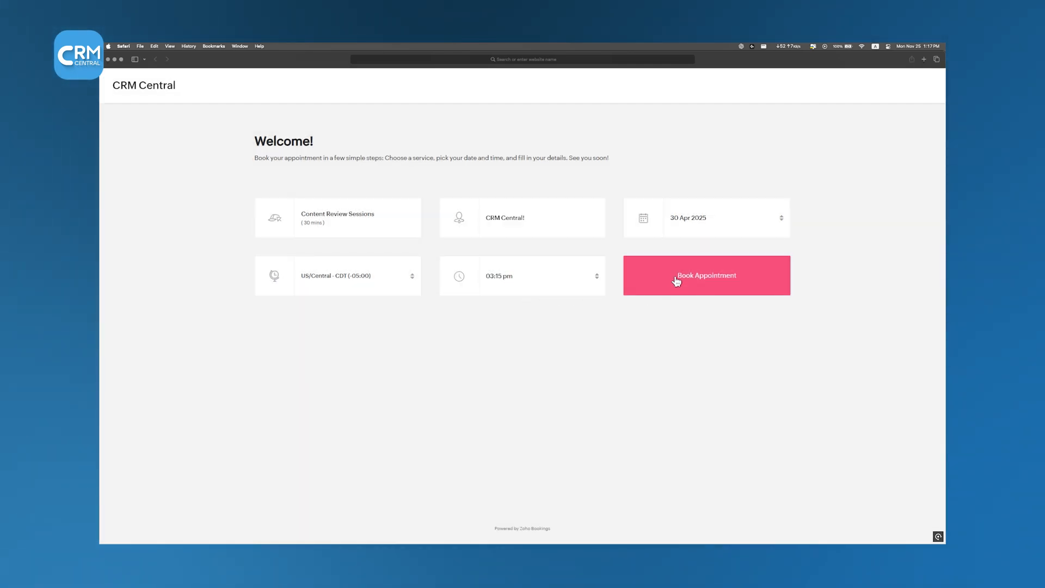
click(706, 276)
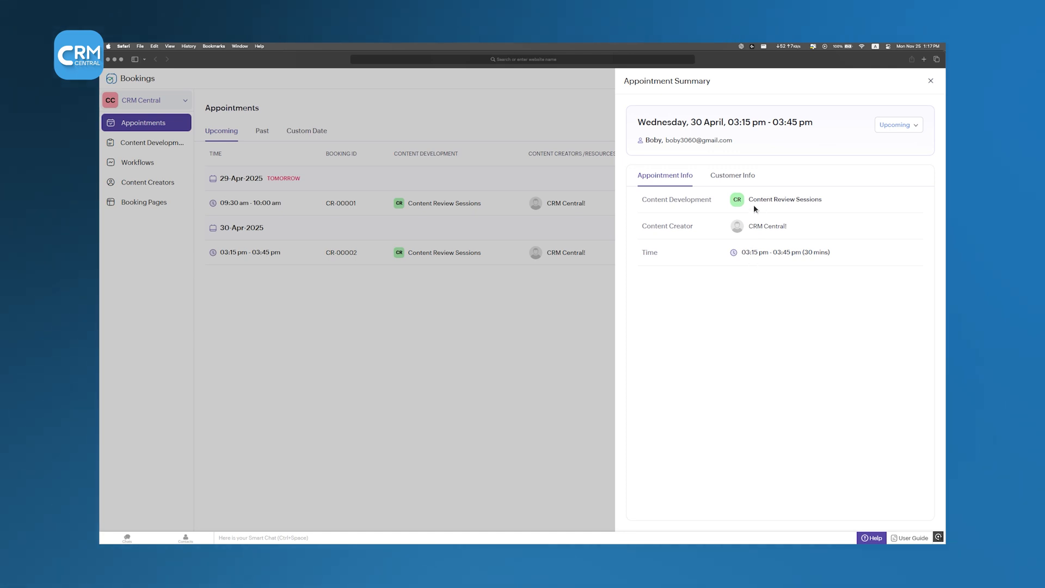
Review the customer's booking details and question answers, then return to the appointment
click(732, 175)
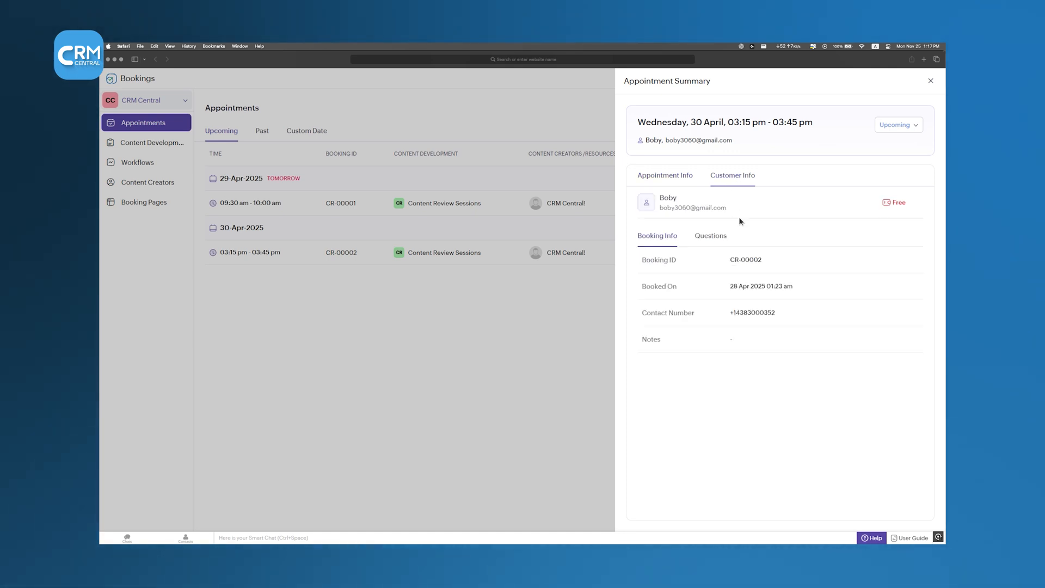
click(710, 235)
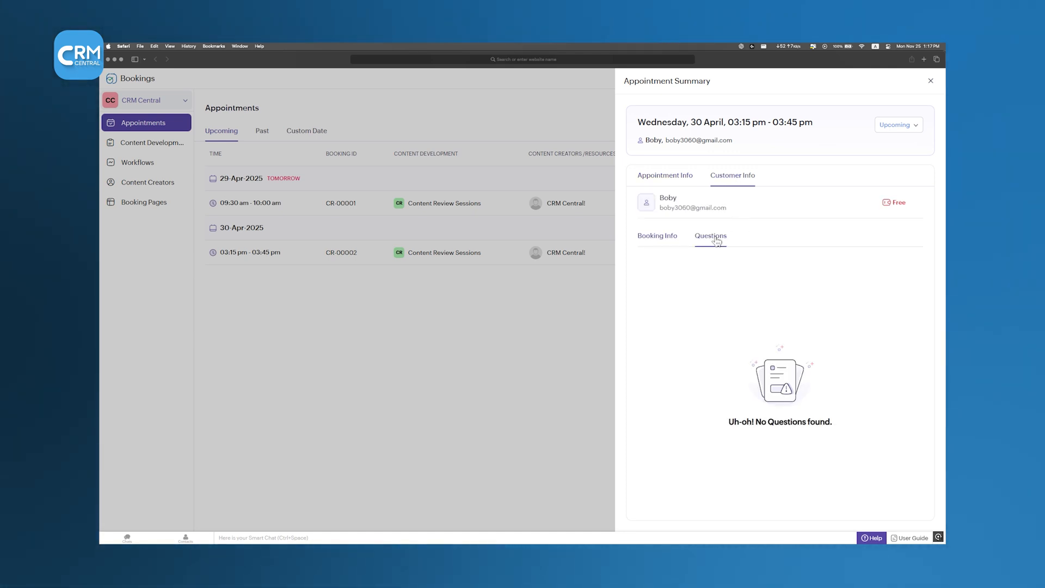
click(664, 176)
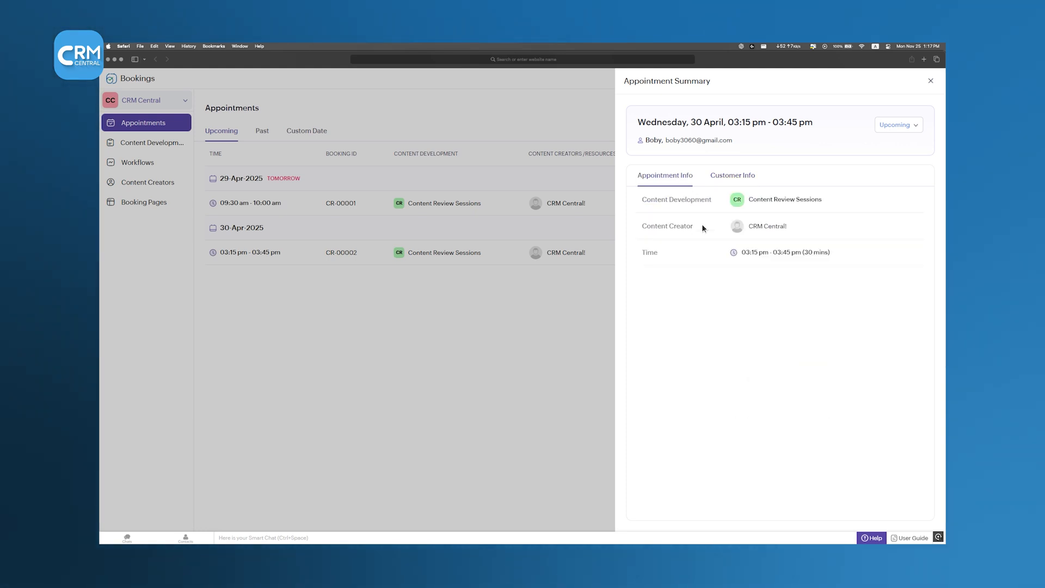
Create a Reminder email workflow 30 minutes before start, then view the 29 April 09:30 appointment
click(899, 124)
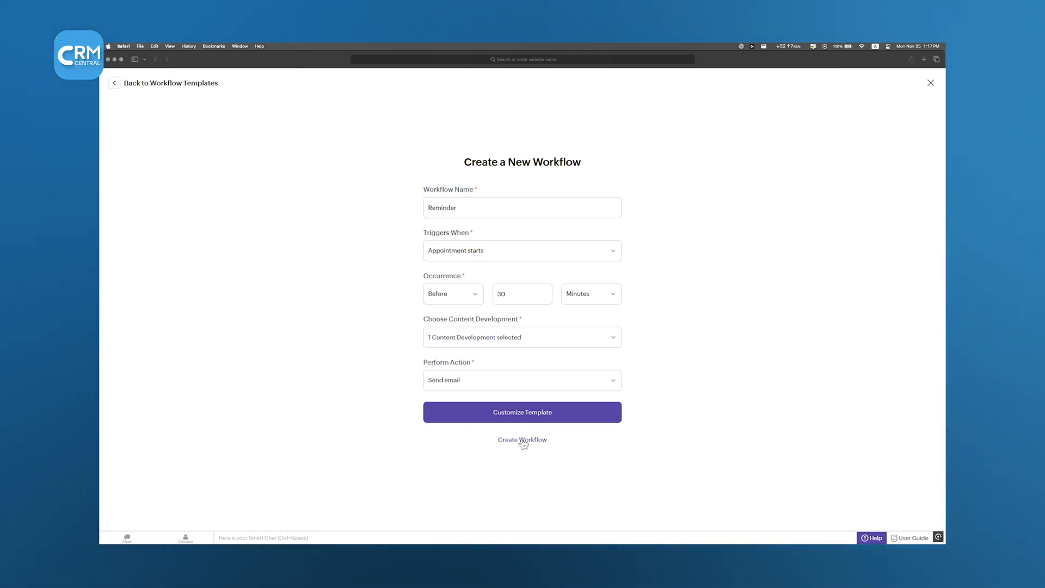
click(521, 439)
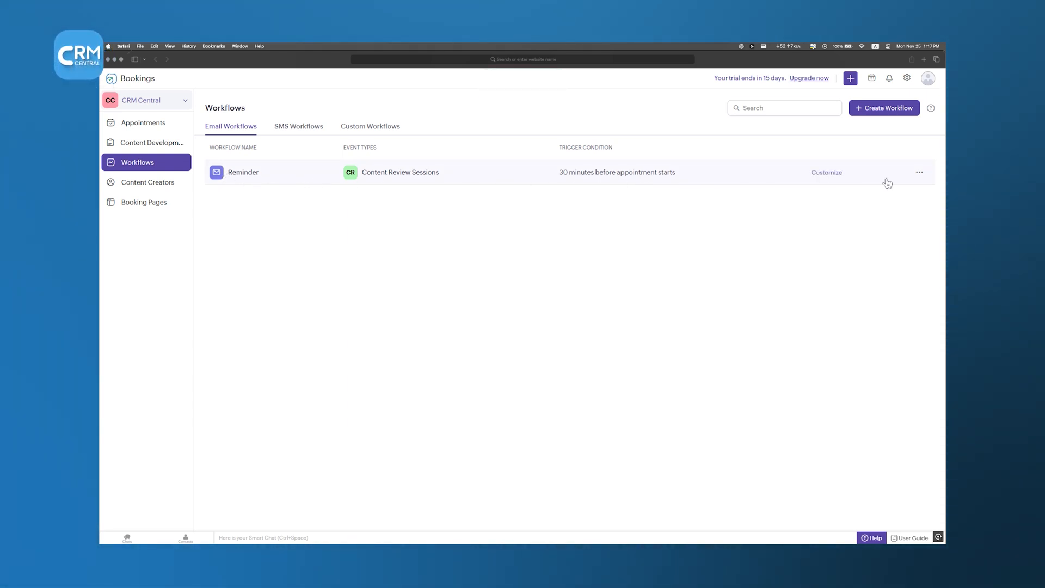
click(919, 172)
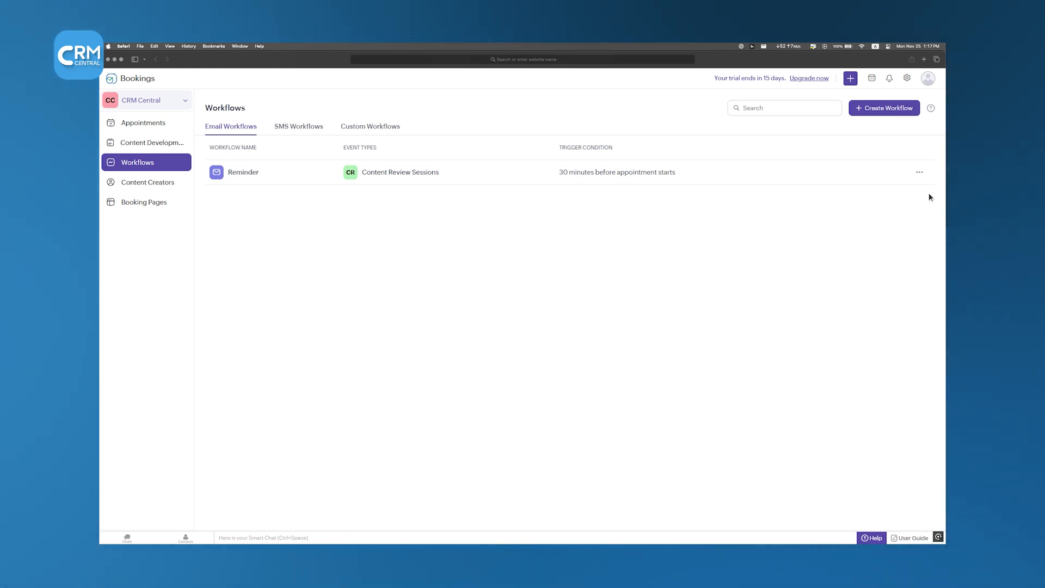
click(142, 122)
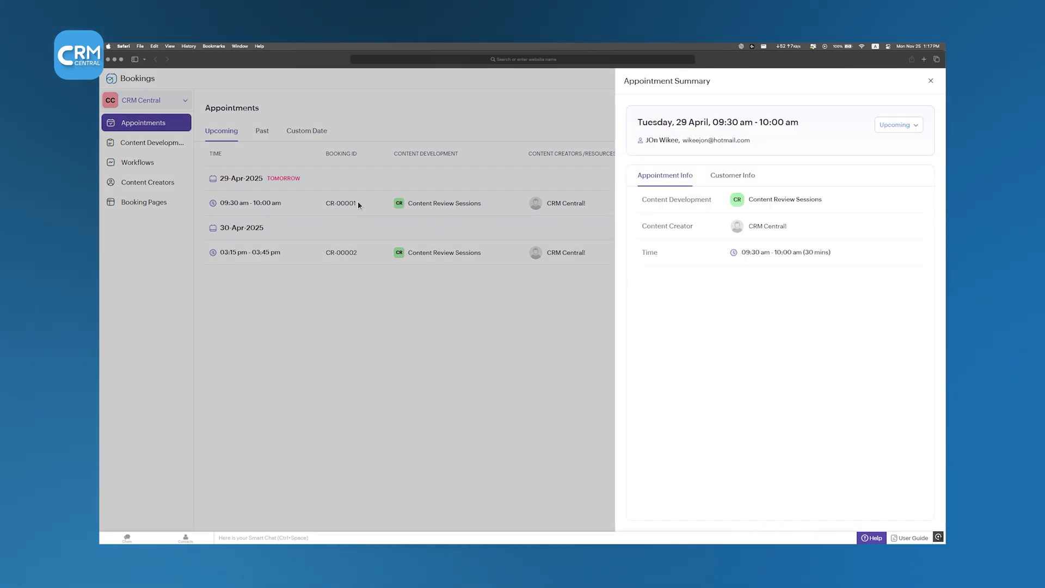
mouse_move(754, 227)
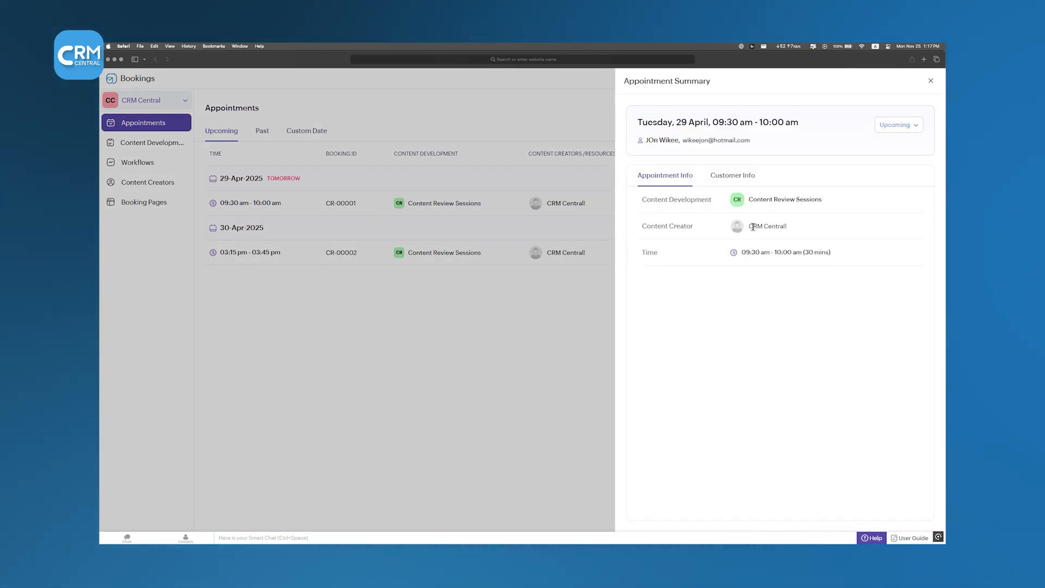
mouse_move(803, 231)
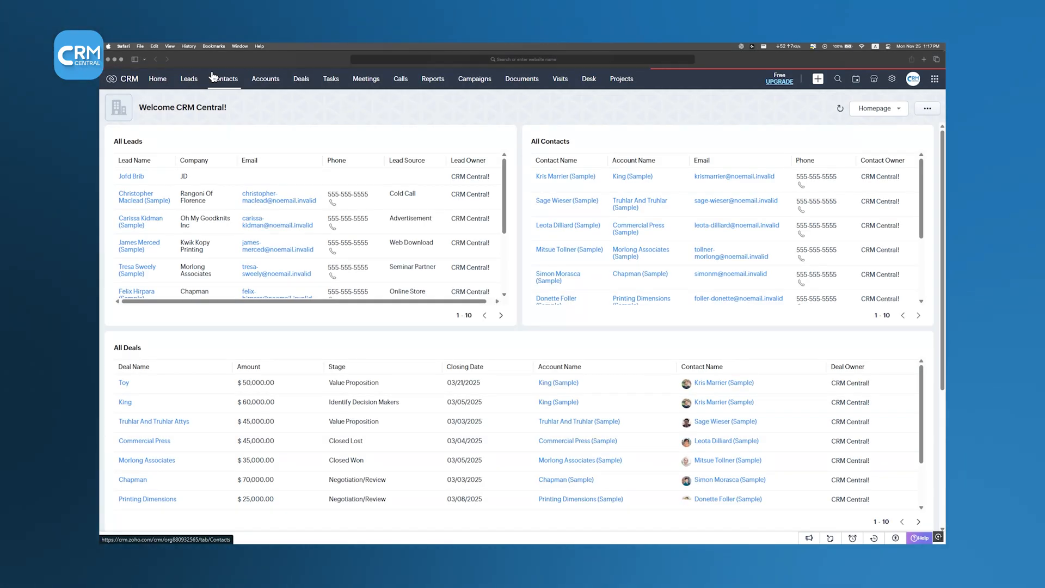
Browse the Contacts list, then the Deals stage pipeline through Closed Won and Closed Lost
click(224, 78)
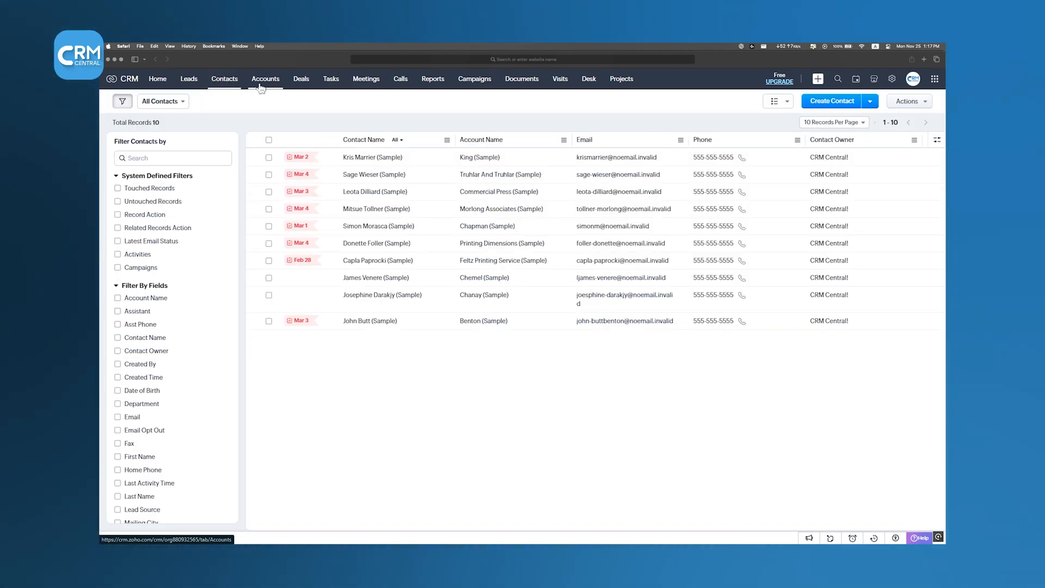
click(302, 78)
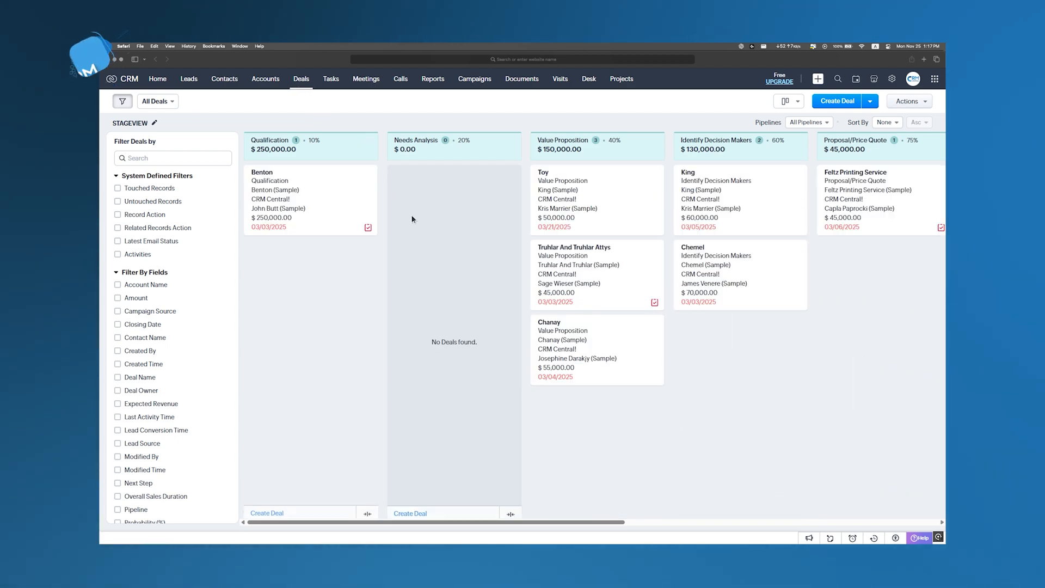
scroll(right, 3)
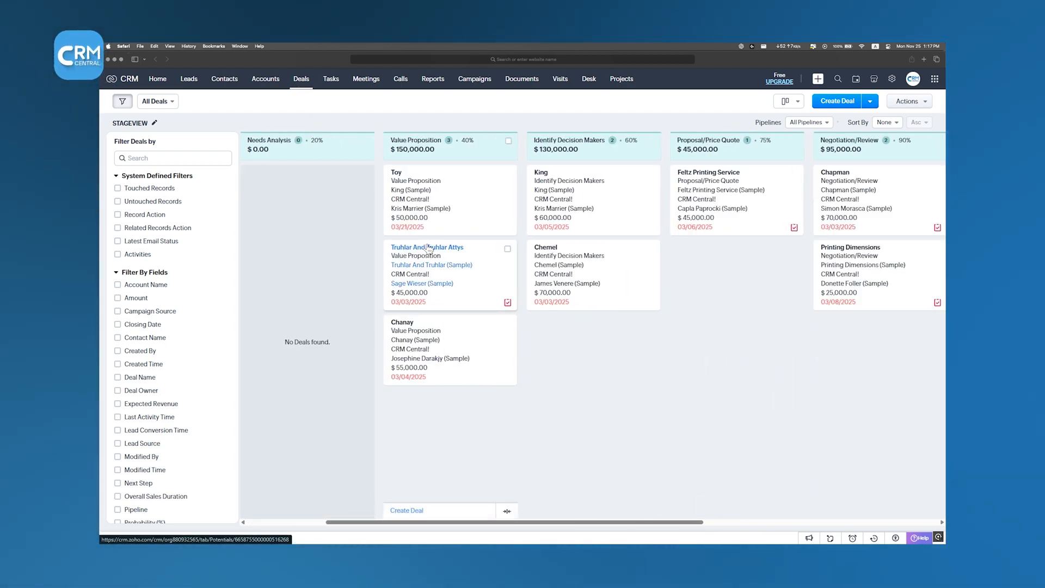
scroll(right, 3)
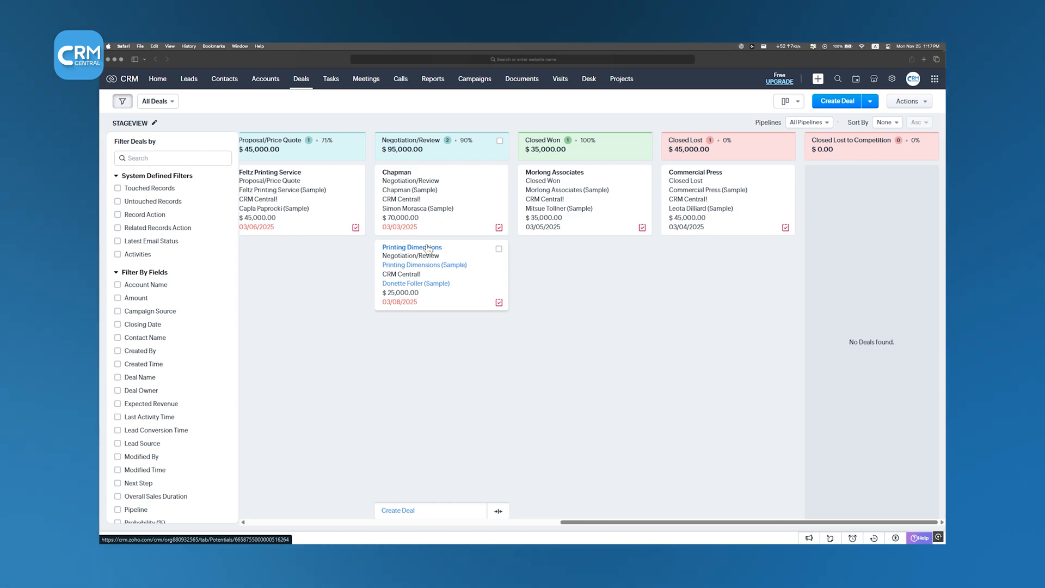
scroll(left, 3)
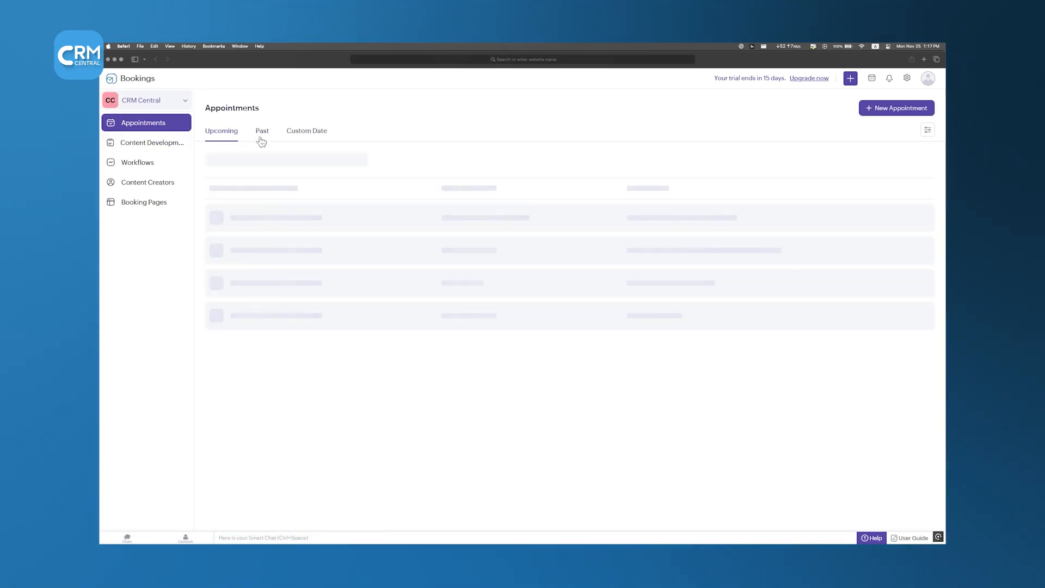
List appointments for a custom late-April 2025 date range in Bookings
click(306, 130)
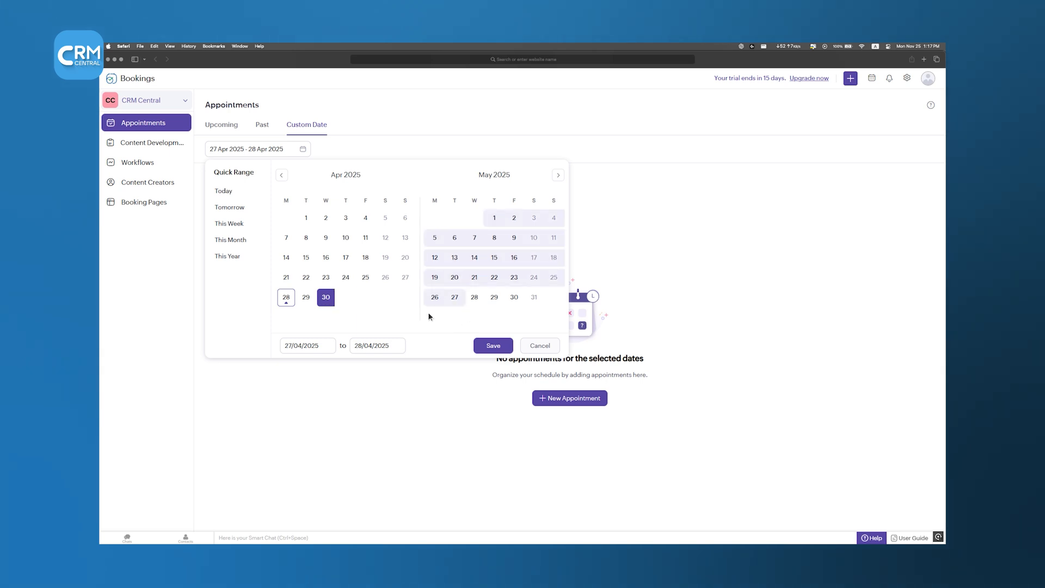
click(492, 345)
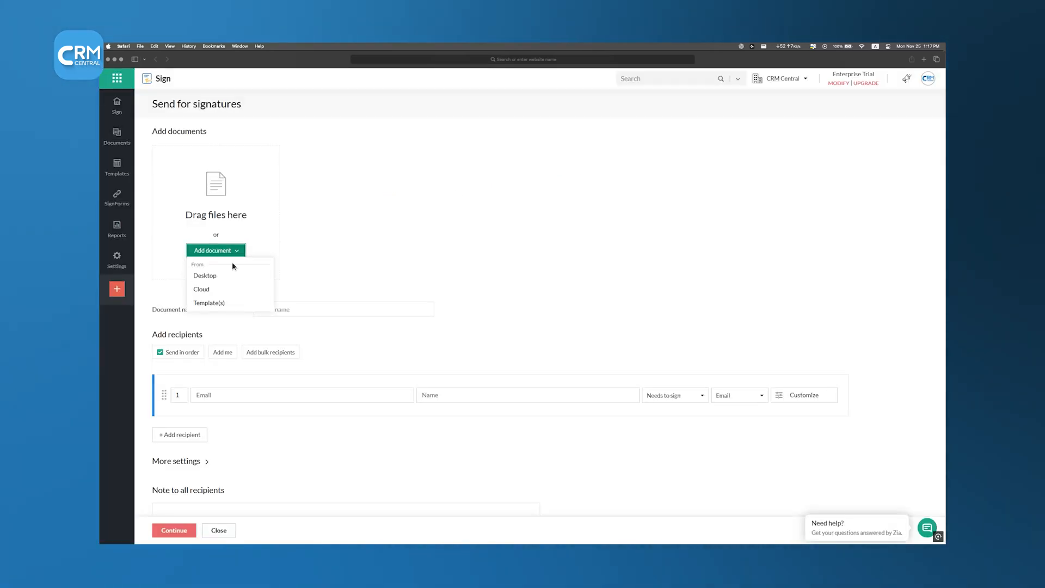
Send C DOC from Desktop for signature and sign it from the email request
click(200, 288)
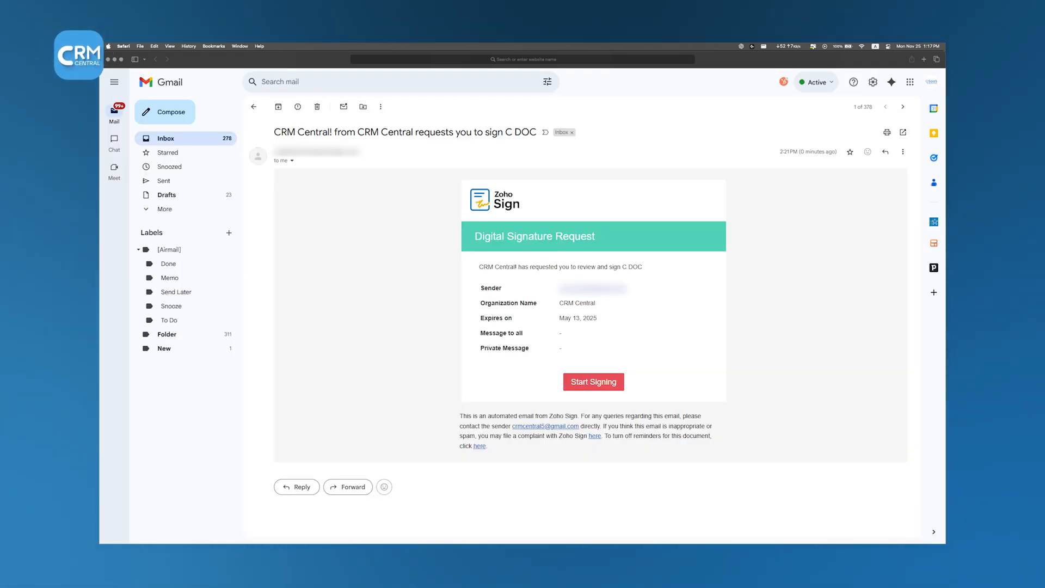
click(592, 381)
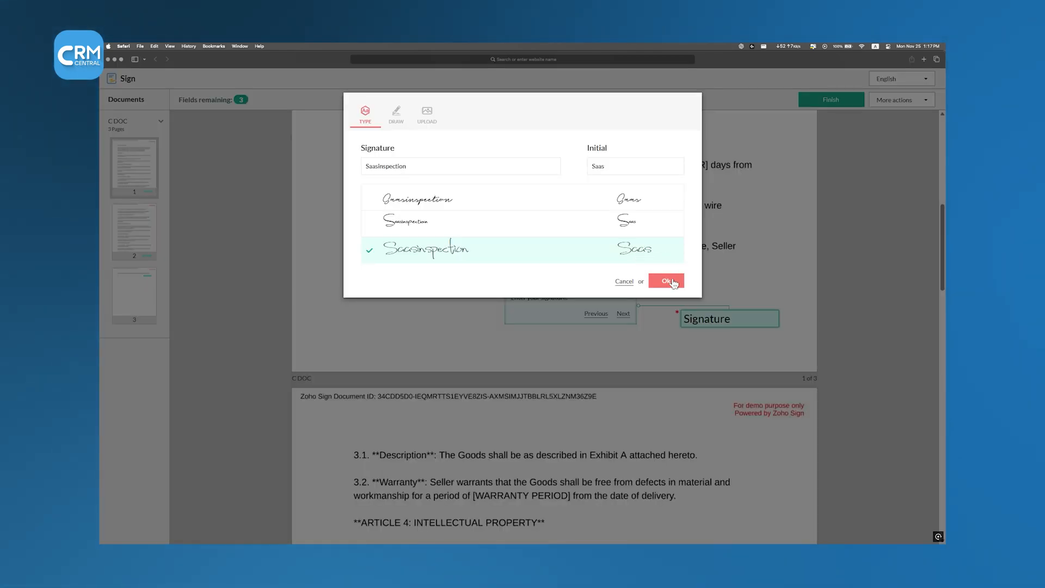
click(665, 281)
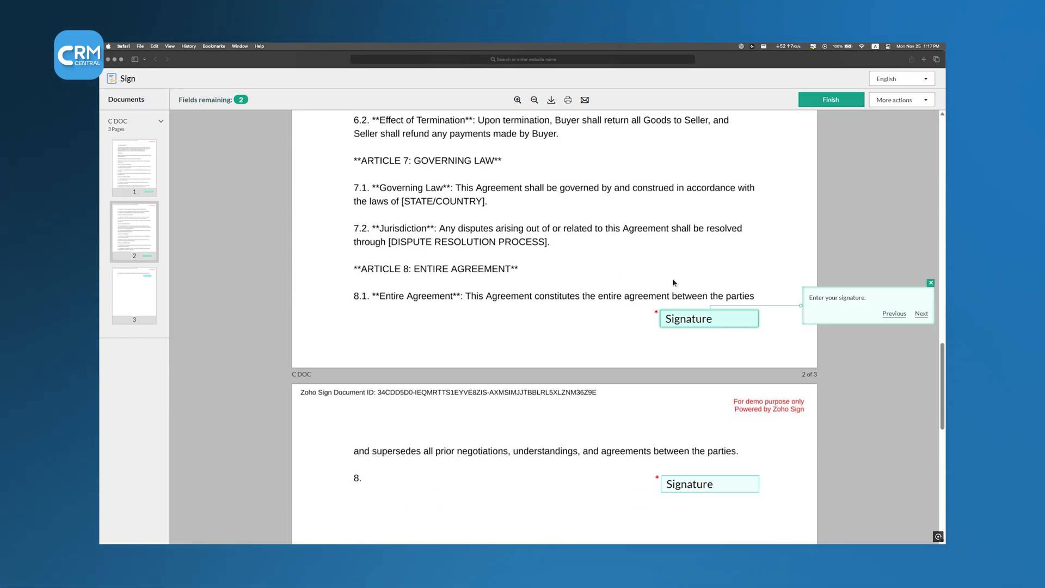
click(708, 318)
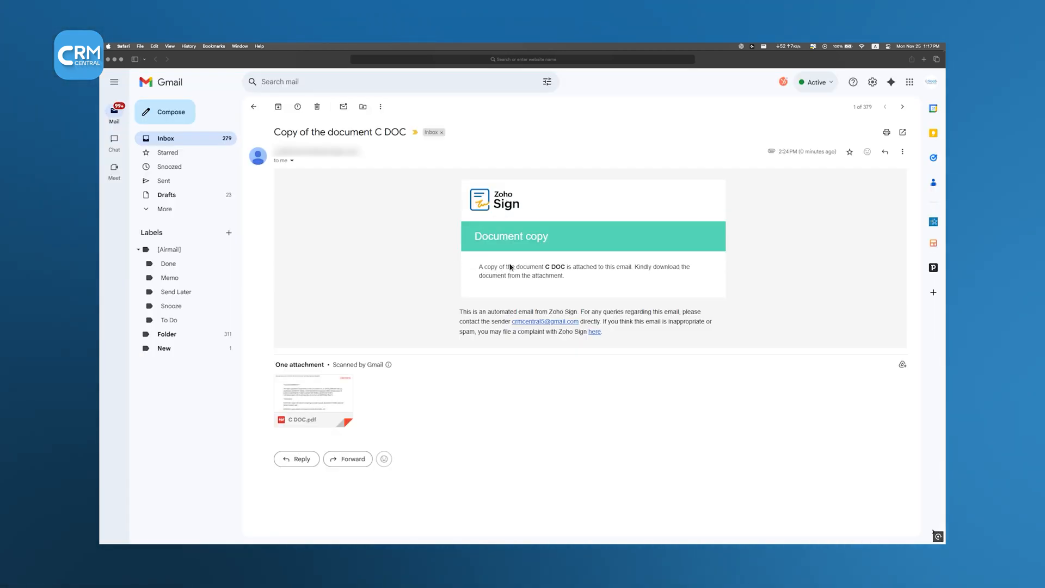
mouse_move(313, 397)
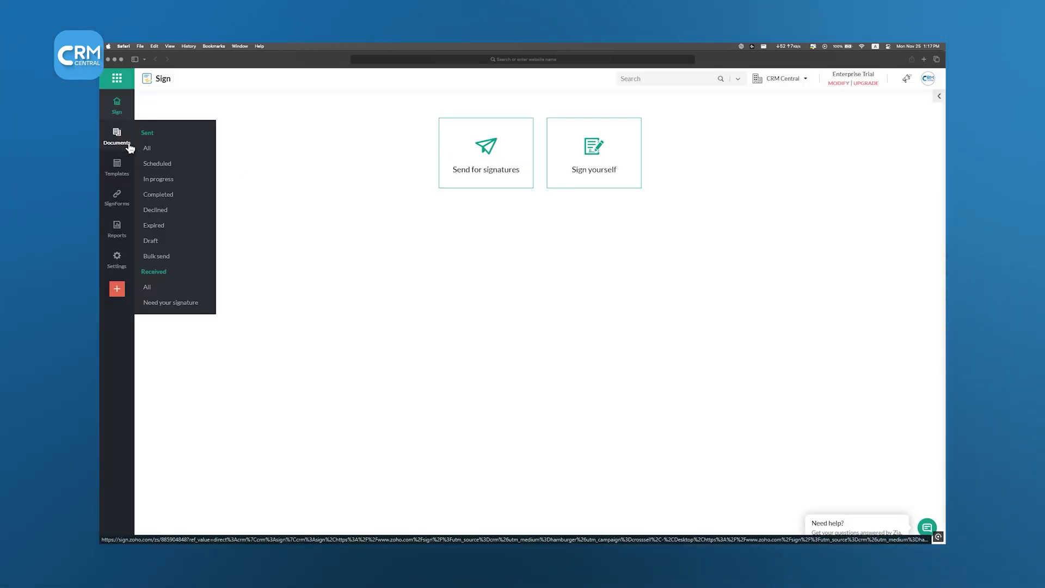
List sent documents filtered to Completed, showing C DOC, then return to CRM deals
click(117, 137)
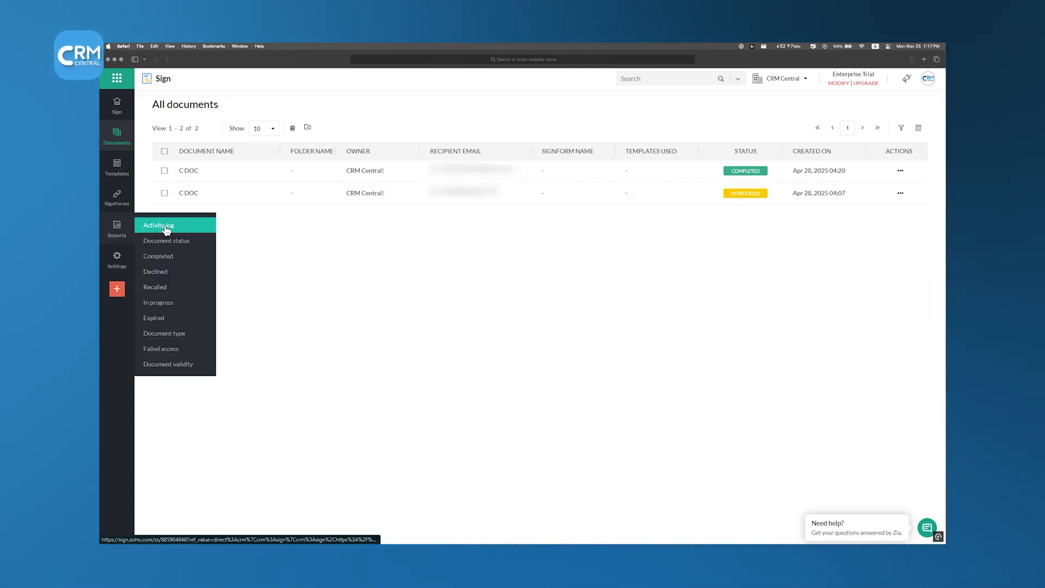
click(166, 241)
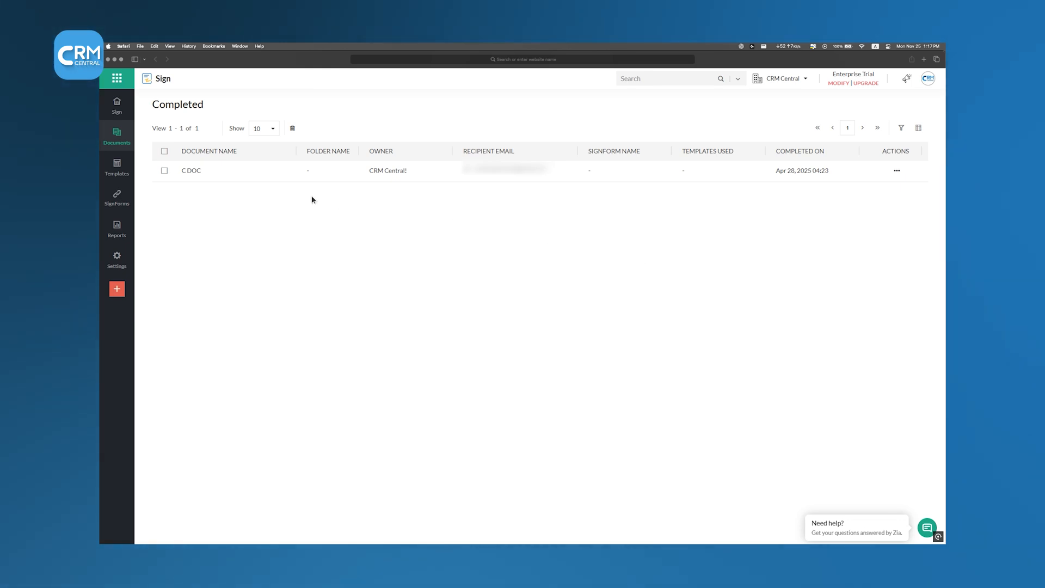
click(191, 170)
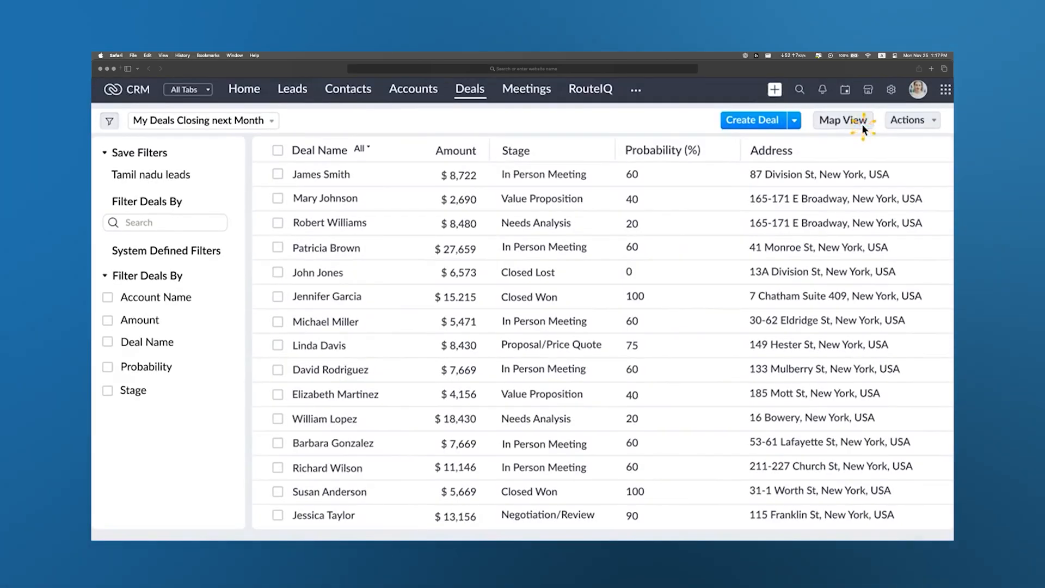
Map next month's deals, colour pins by category, and create a route from five clustered deals
click(841, 120)
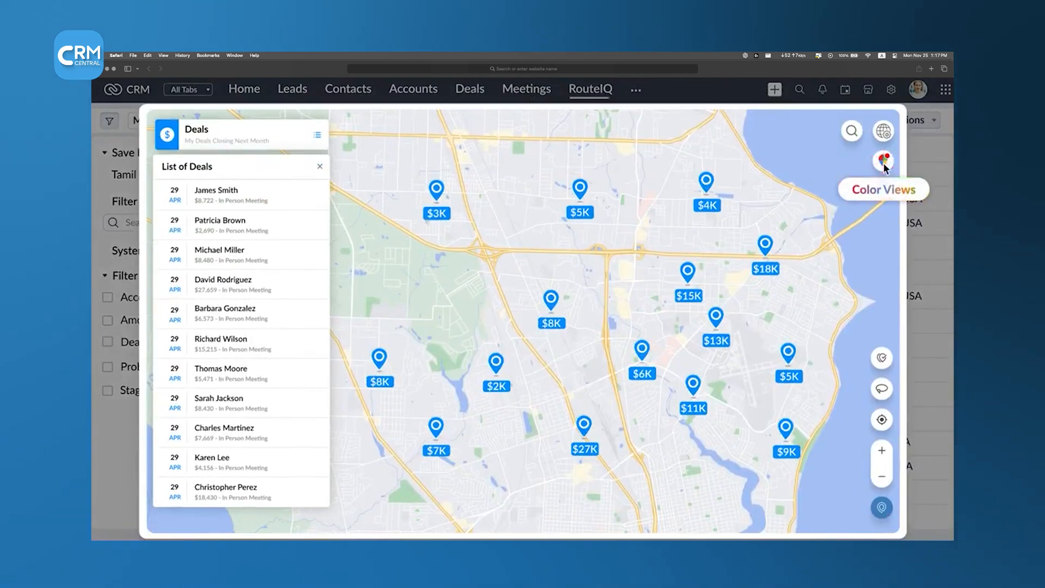
click(882, 161)
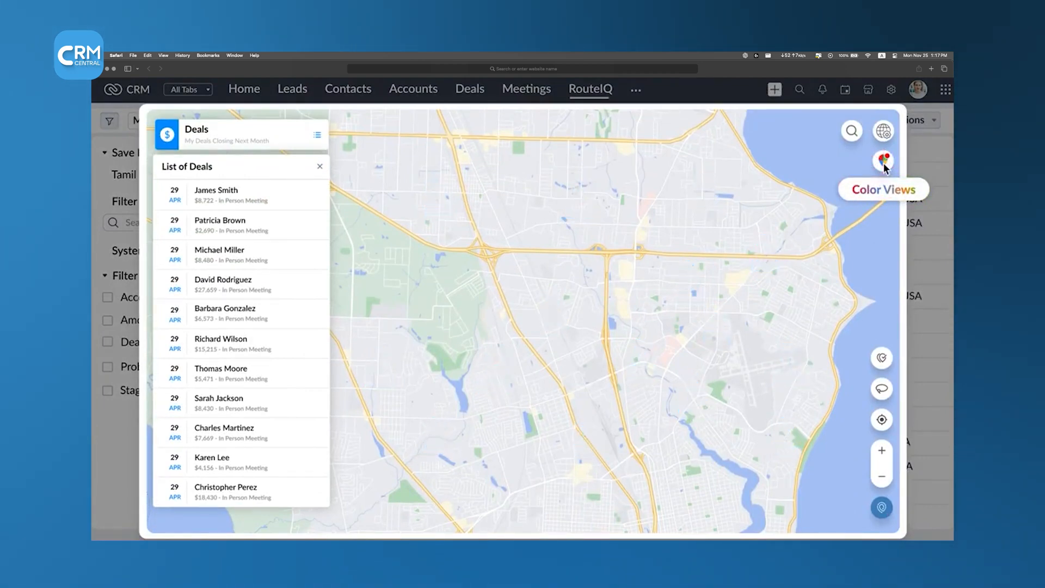
click(883, 160)
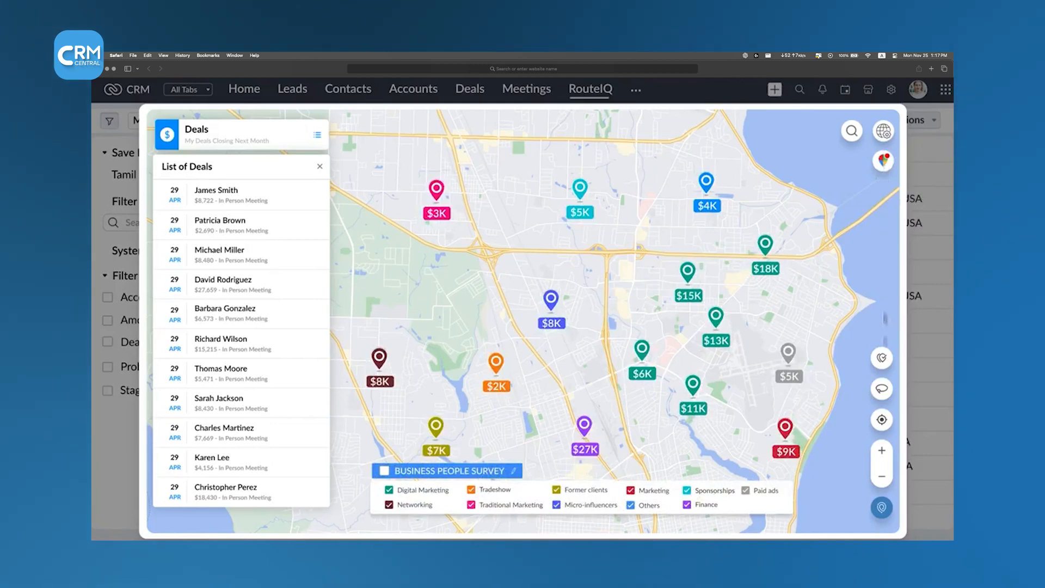
mouse_move(881, 388)
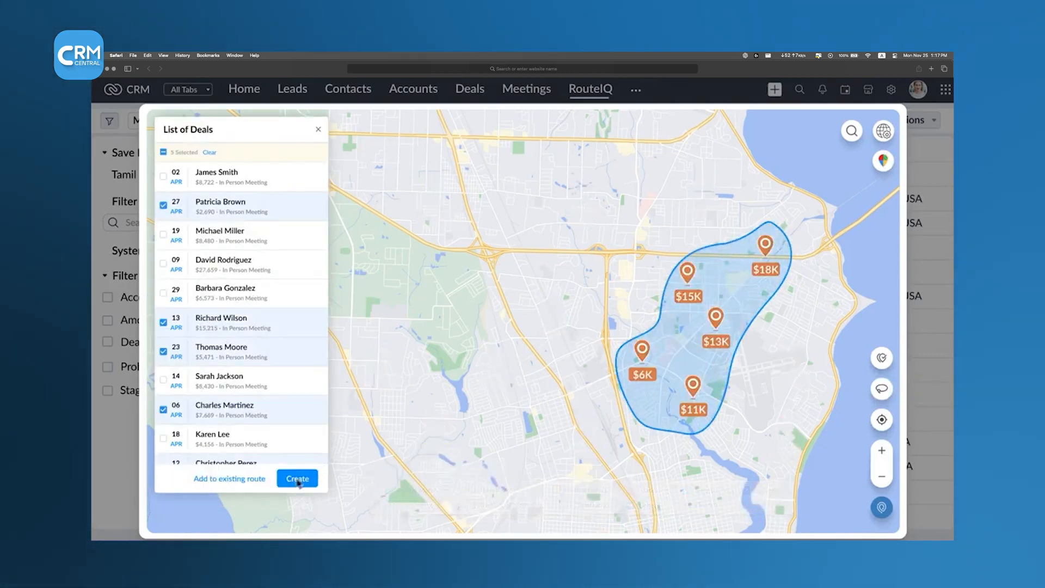
click(296, 479)
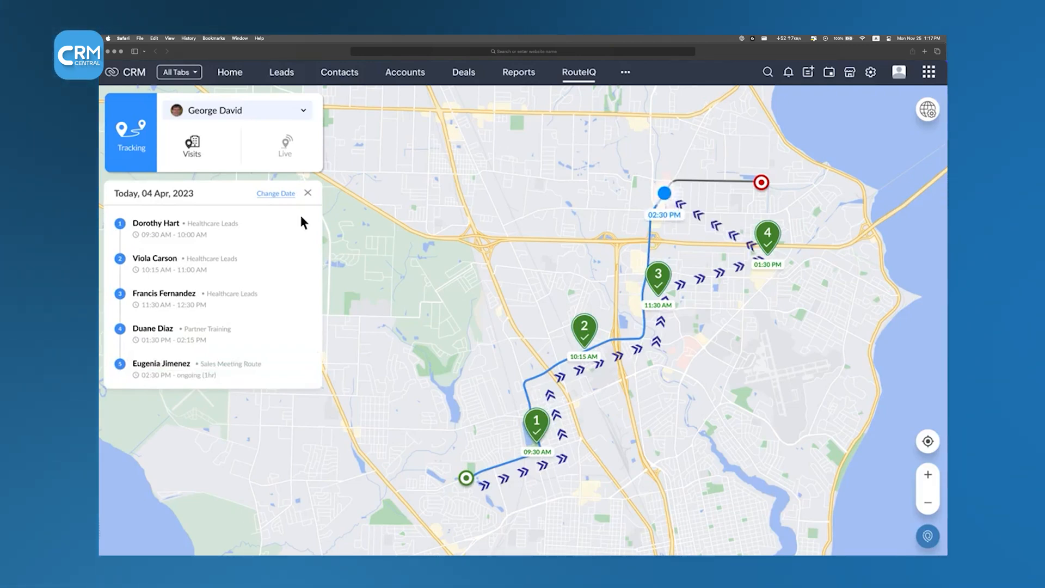
Select all 26 lead pins, distribute them into routes, and search along the Healthcare leads route
click(518, 61)
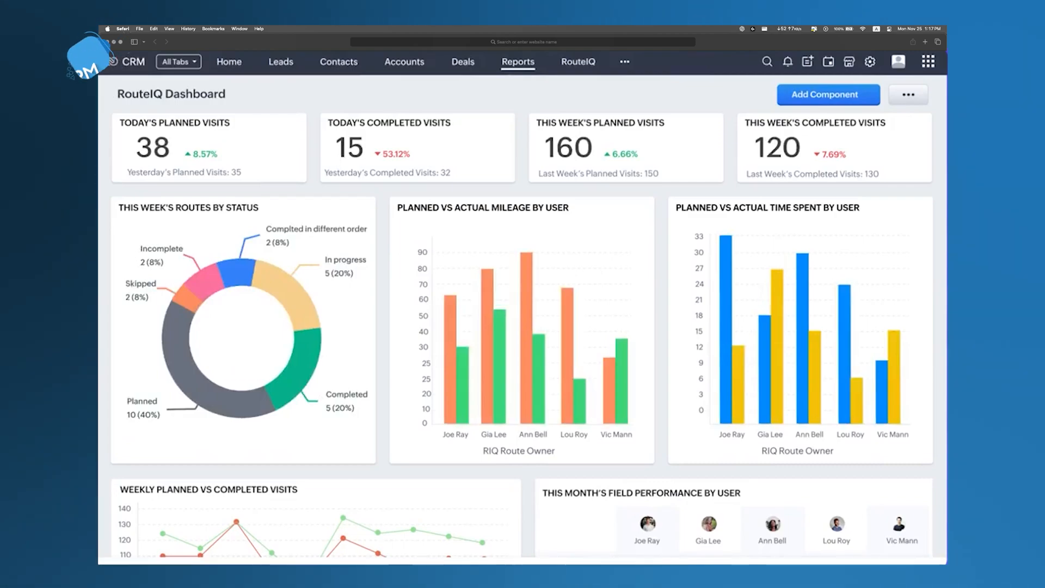
click(578, 60)
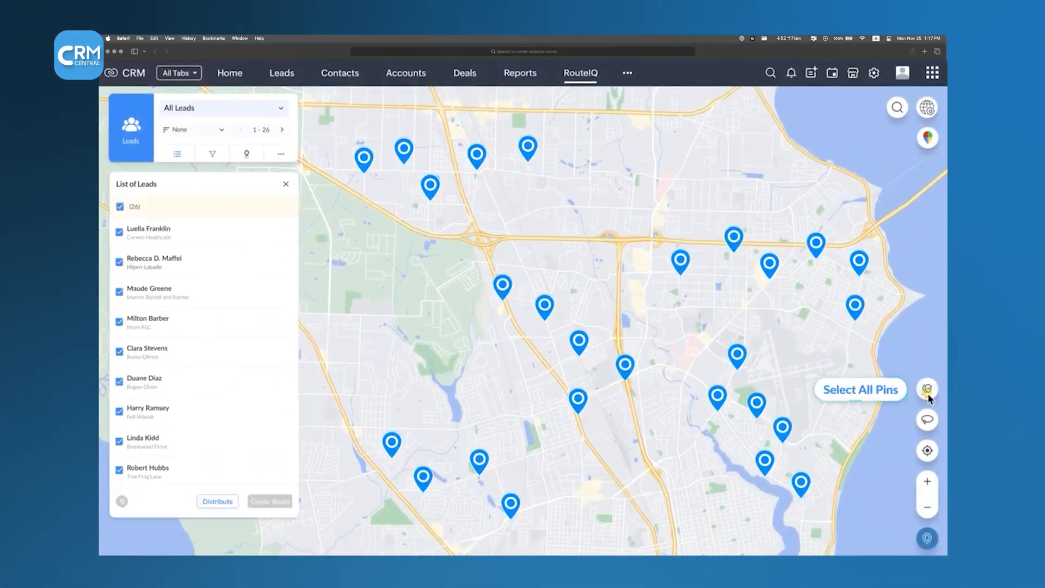
click(927, 390)
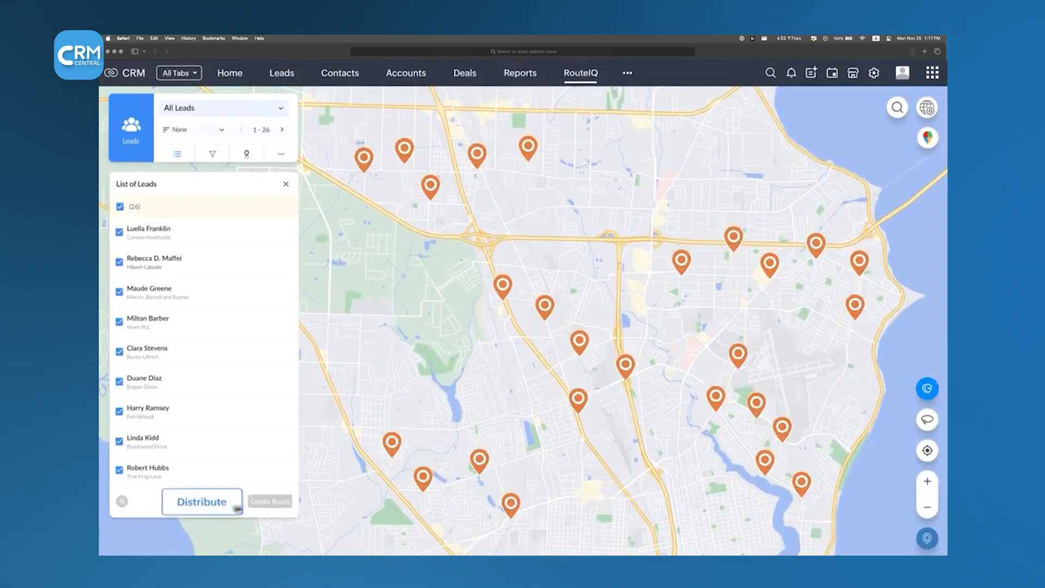
click(201, 501)
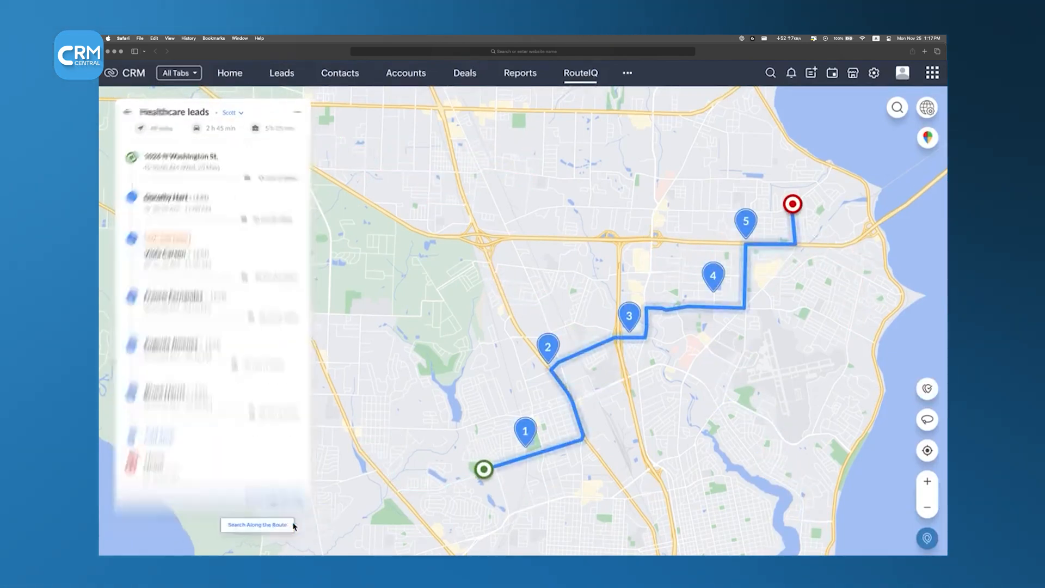
click(257, 525)
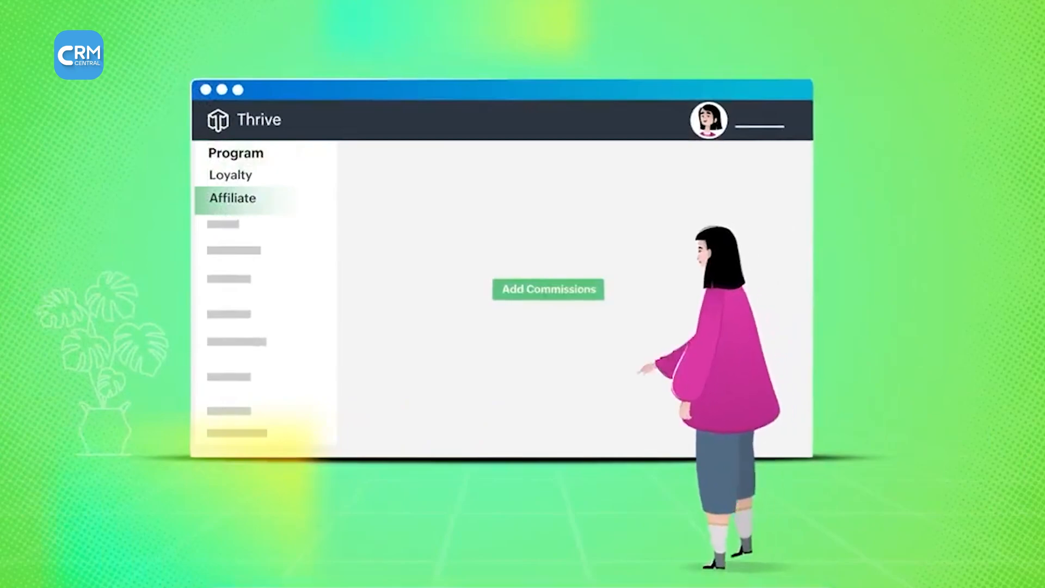
Create the custom-built CRM Central brand with USD currency
click(548, 290)
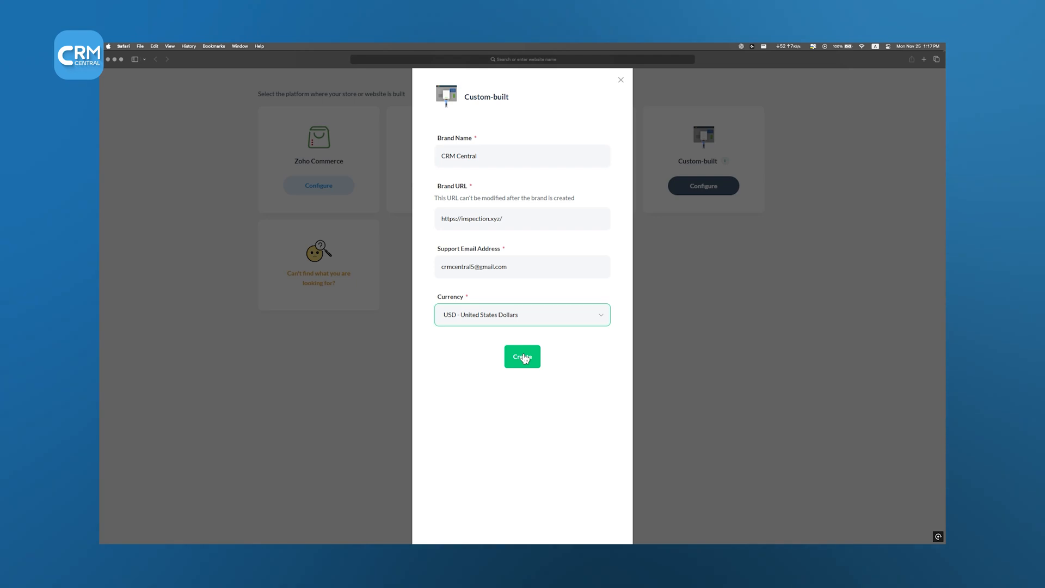
click(521, 357)
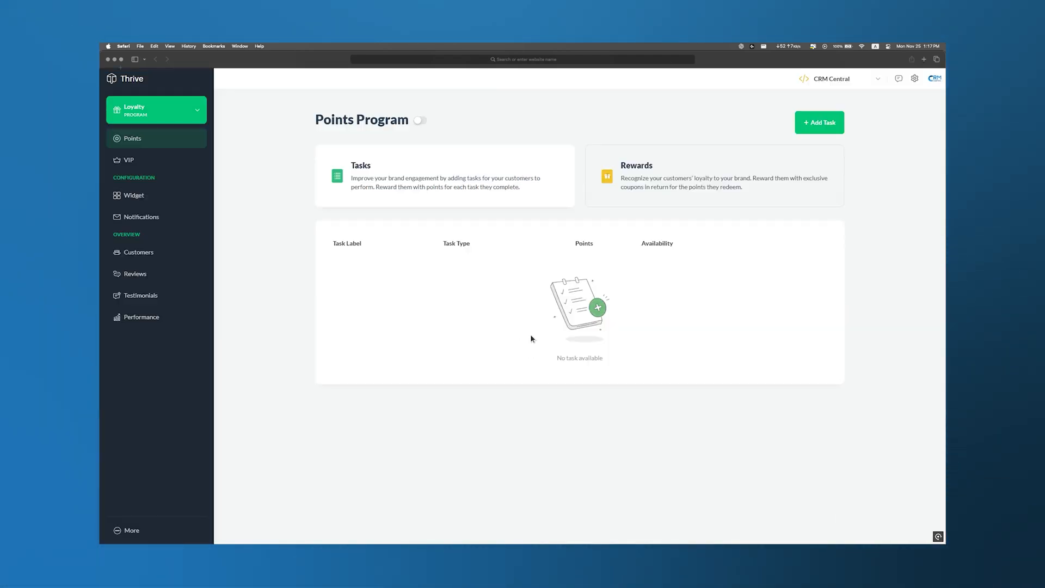
Add a Make a Purchase task worth 50 points per dollar to the points program
click(819, 123)
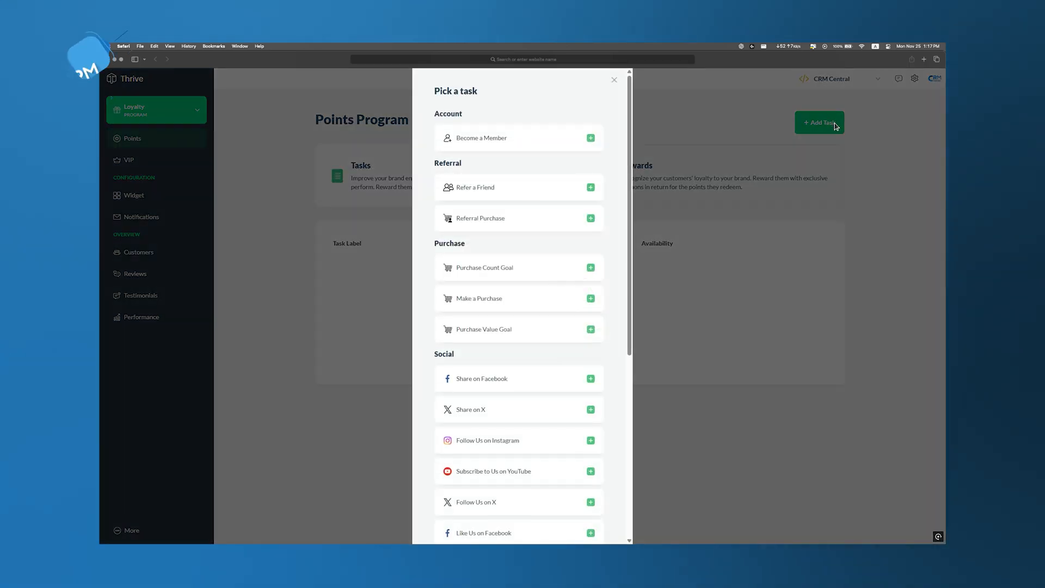
mouse_move(598, 210)
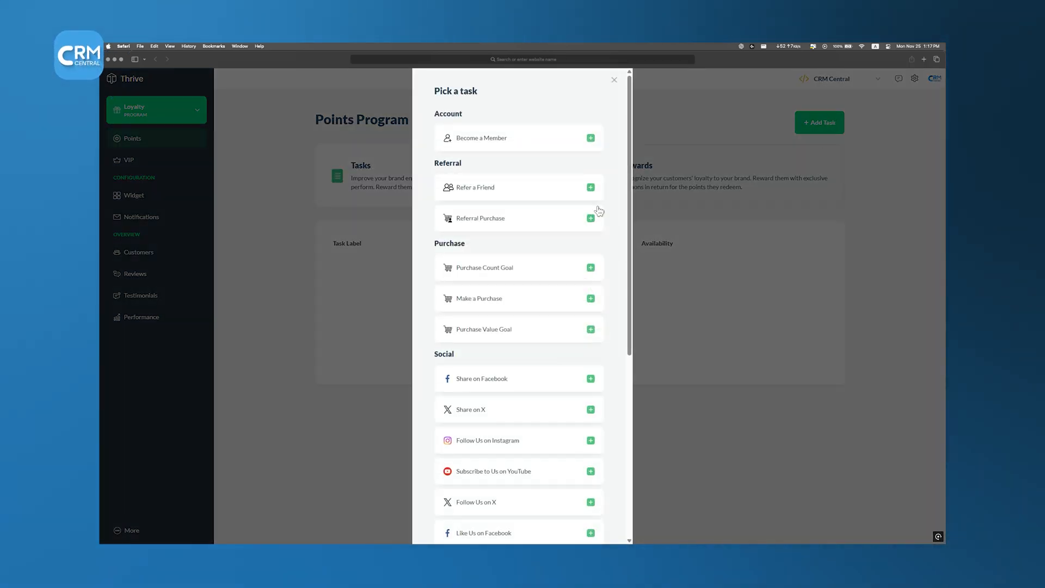
click(590, 298)
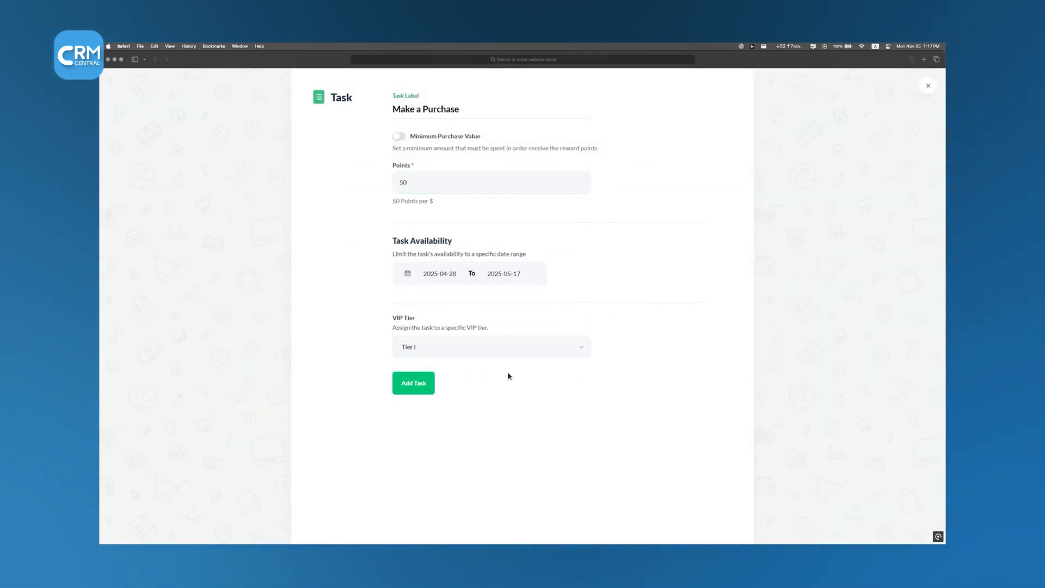
click(414, 382)
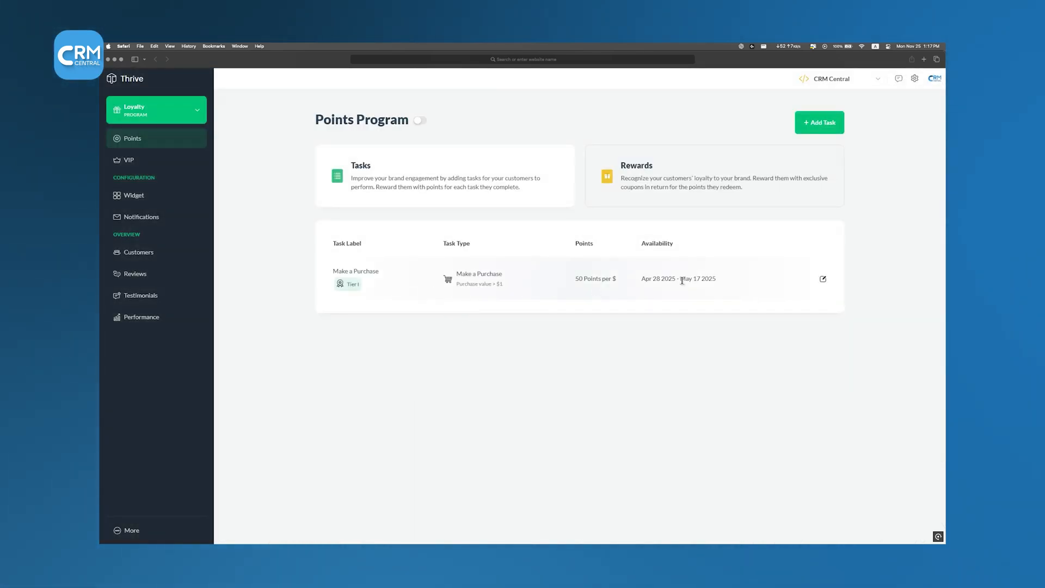
View the program's rewards list and its performance insights
click(713, 175)
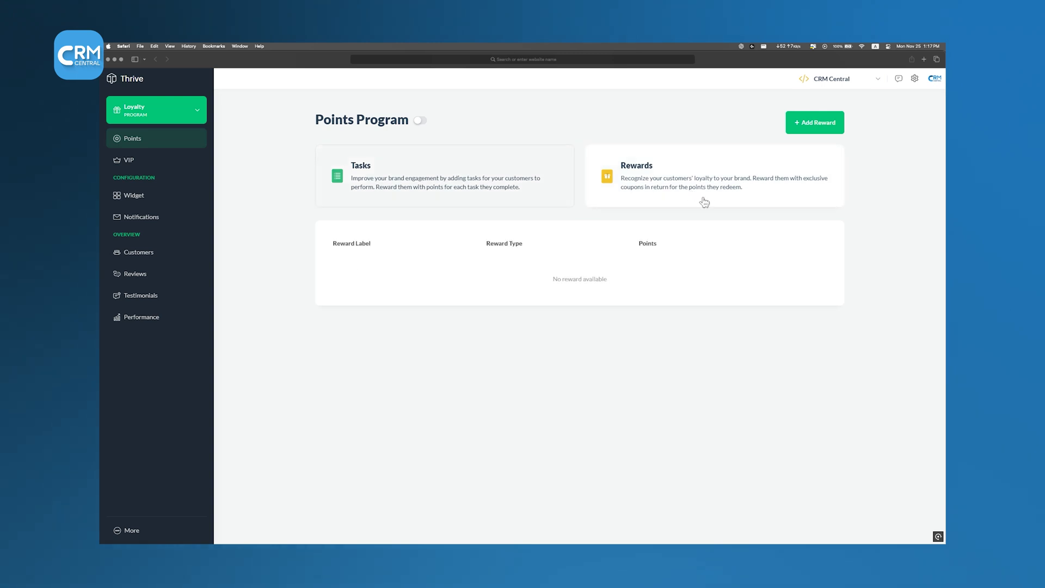
click(814, 123)
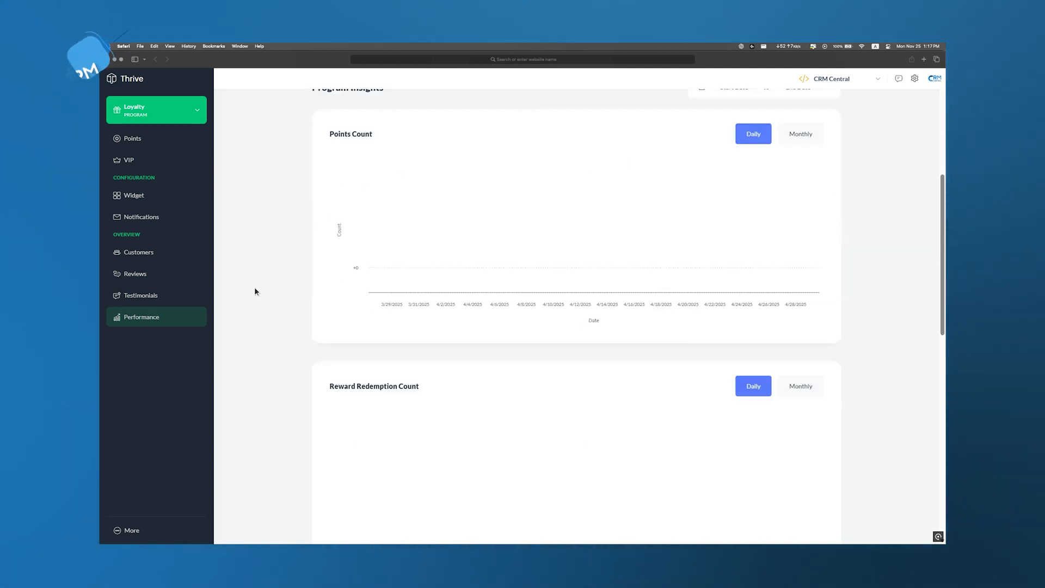
Review the Performance insights page and go to the affiliate program settings
scroll(down, 3)
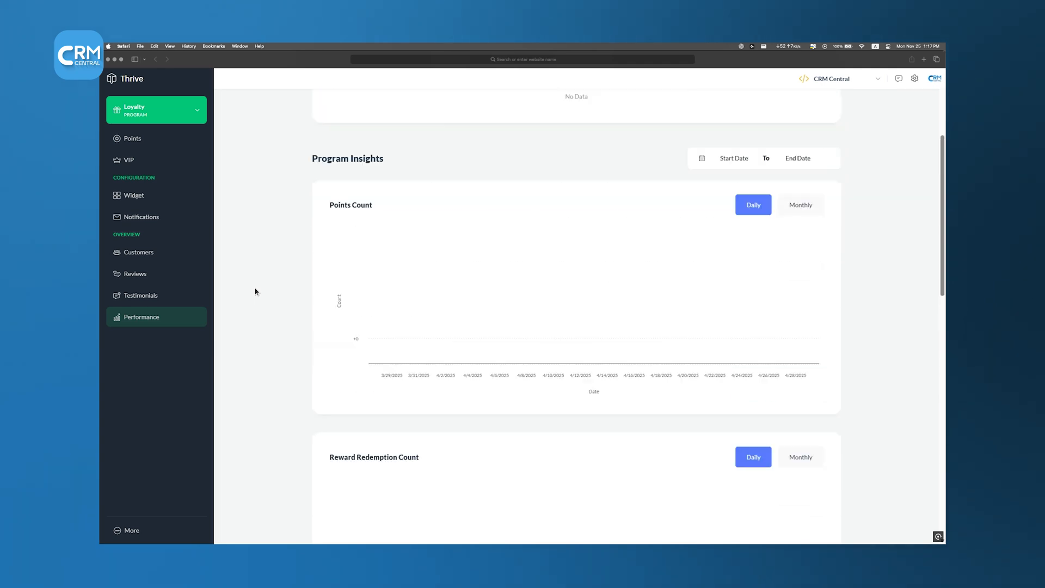
scroll(up, 3)
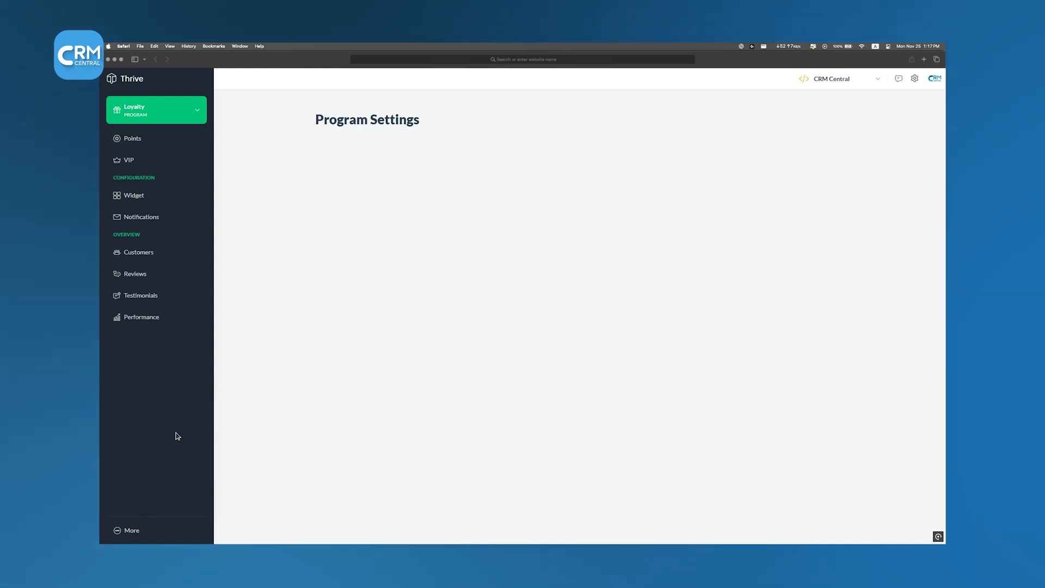
click(429, 150)
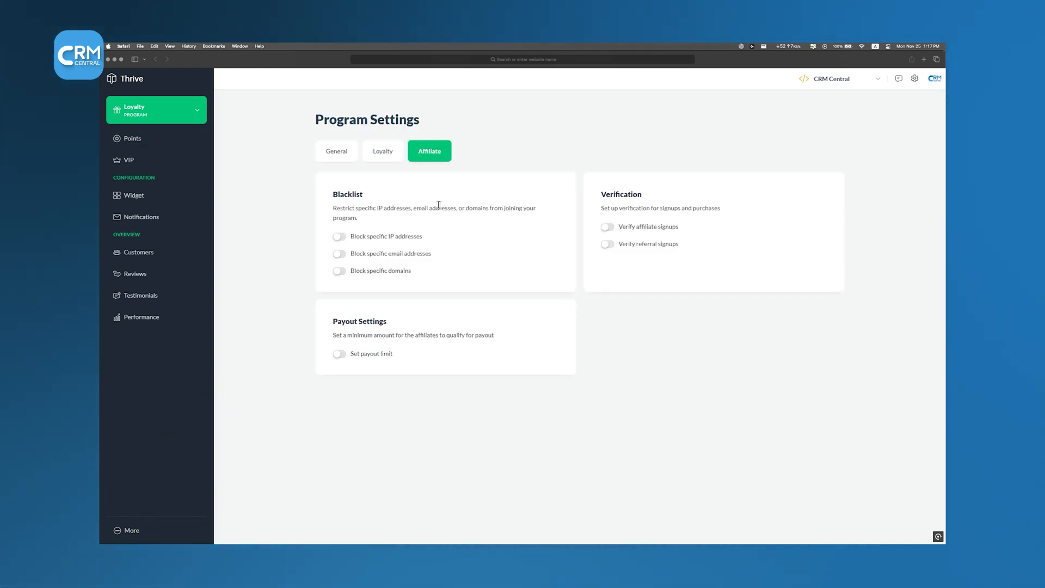
Inspect the blacklisted IP addresses, email addresses and domains
click(339, 236)
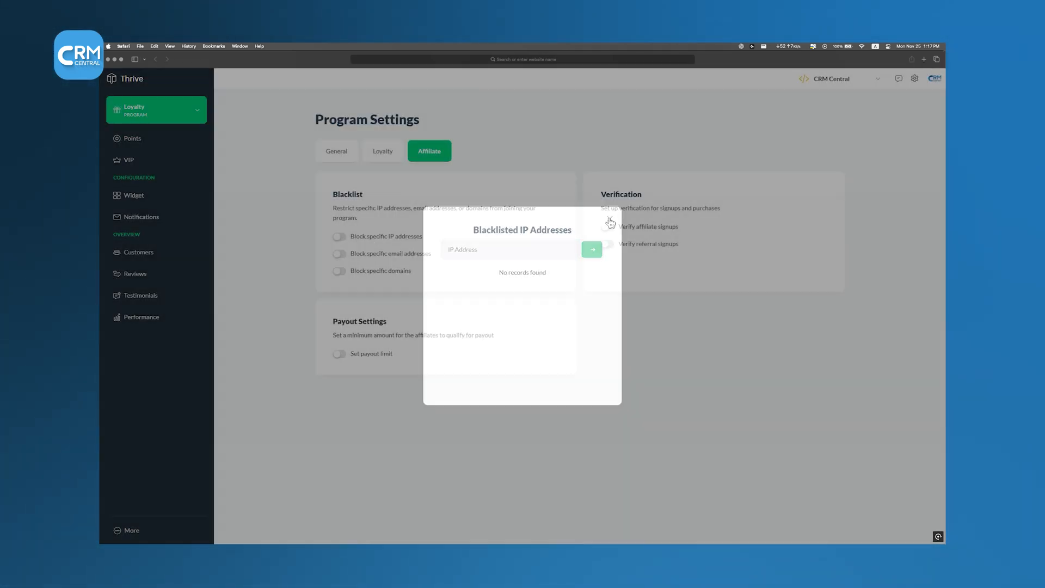
click(340, 254)
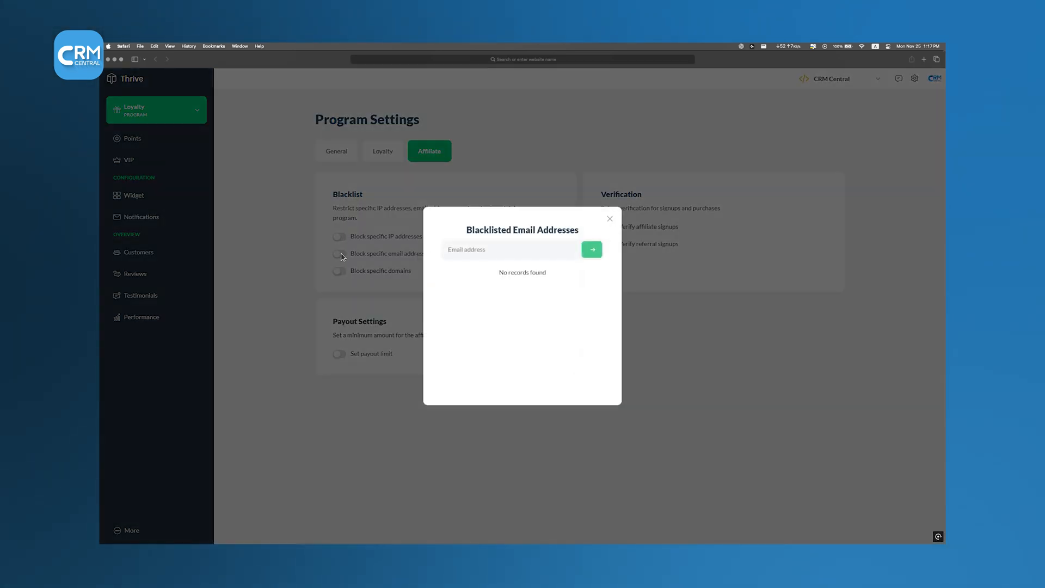
click(609, 219)
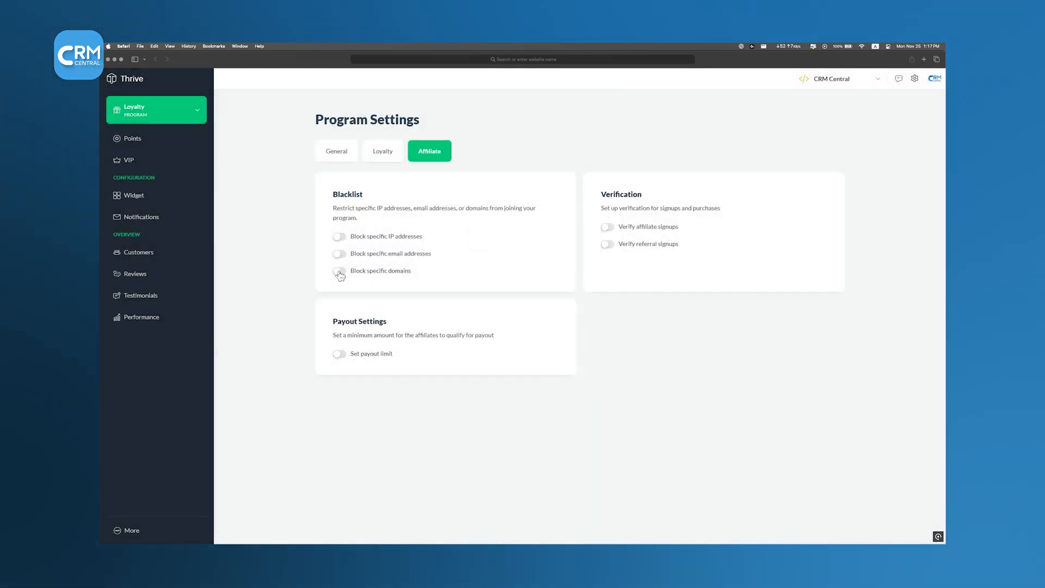
click(338, 271)
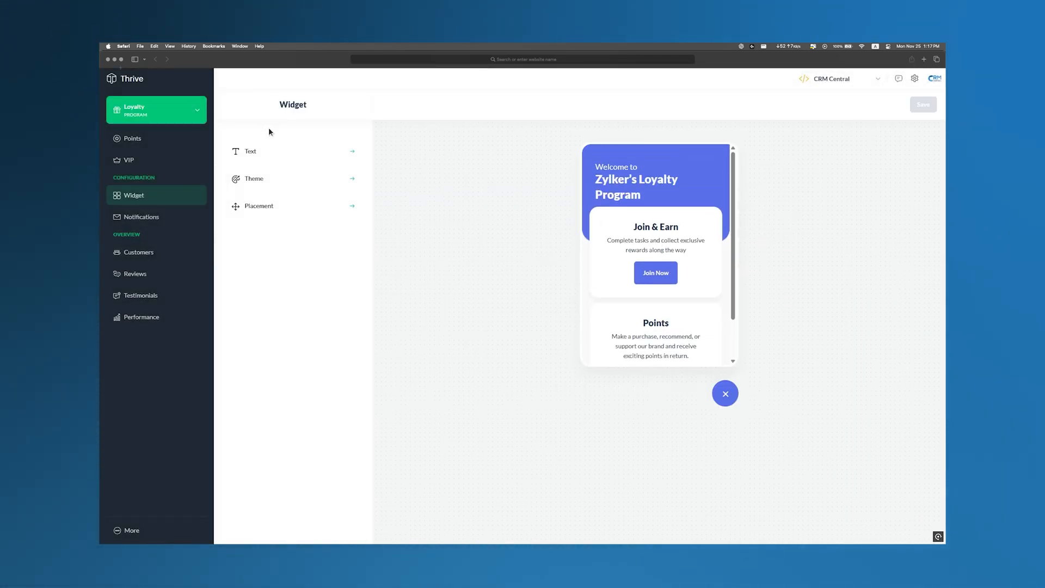
View the Reward Earned notification email and the loyalty customers list
click(142, 218)
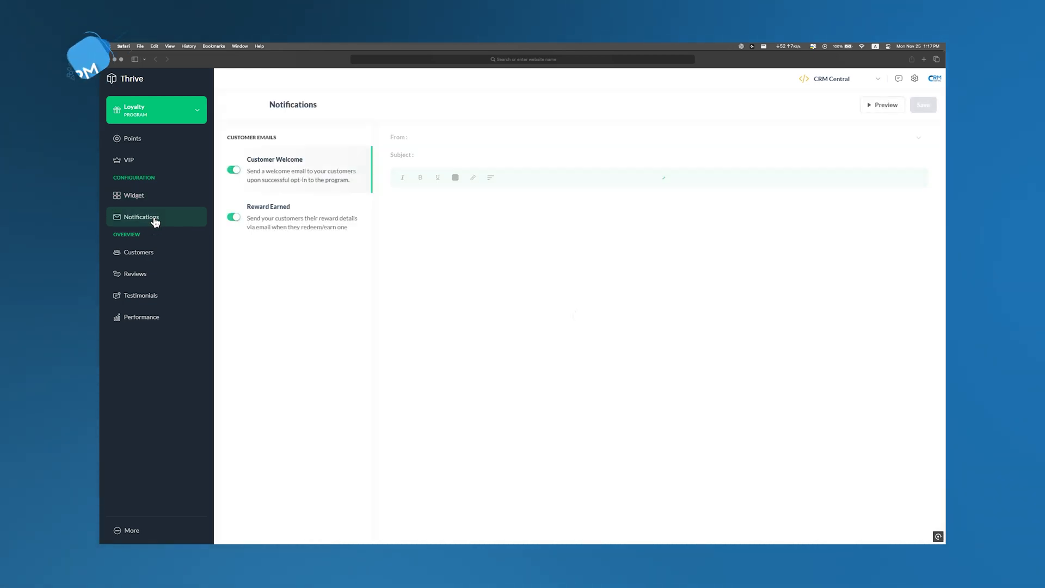
click(275, 170)
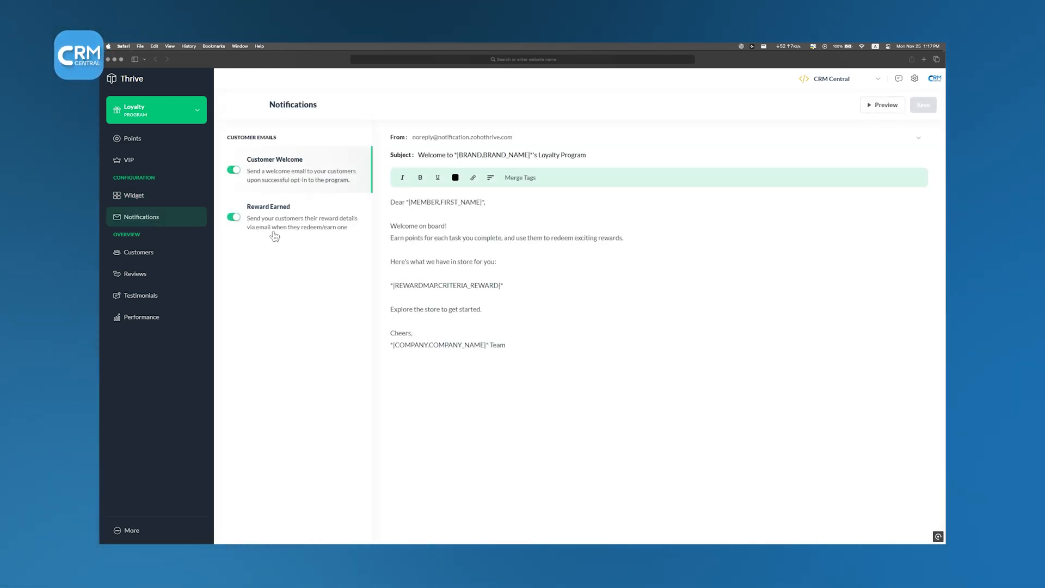
click(138, 252)
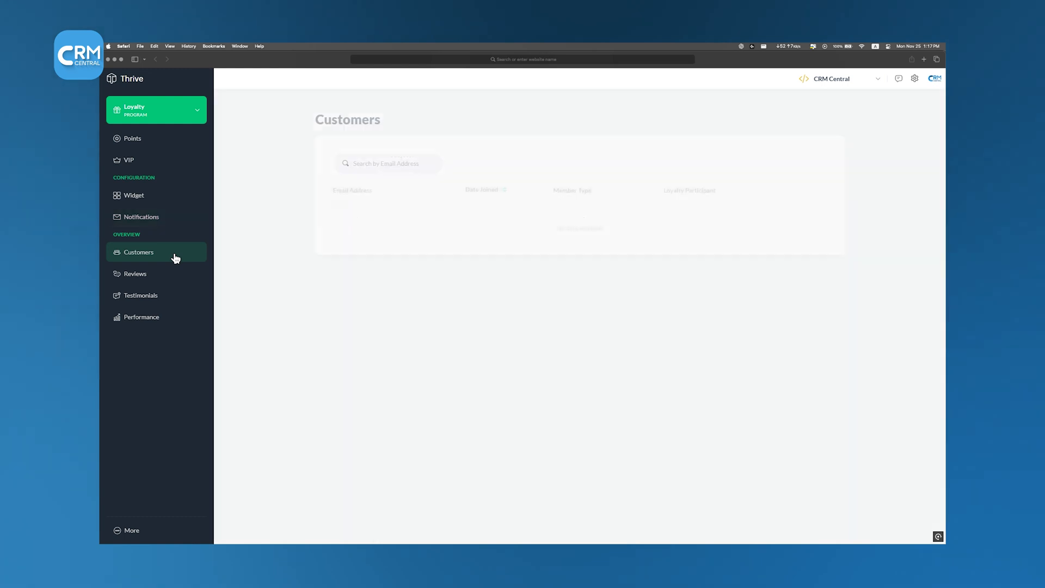
Connect Thrive to the CRM Central organisation from More > Integrations
click(132, 530)
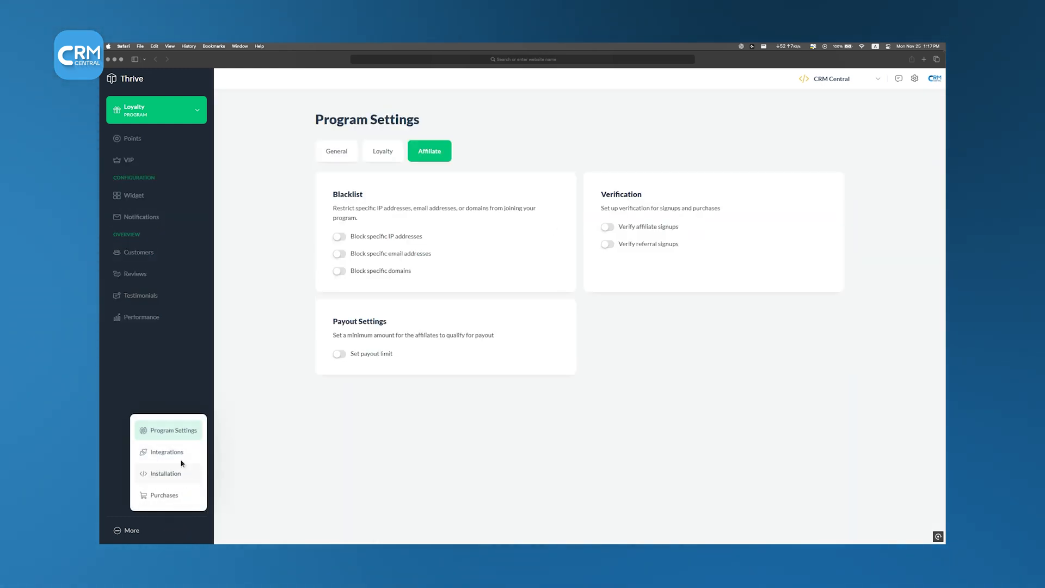
click(165, 451)
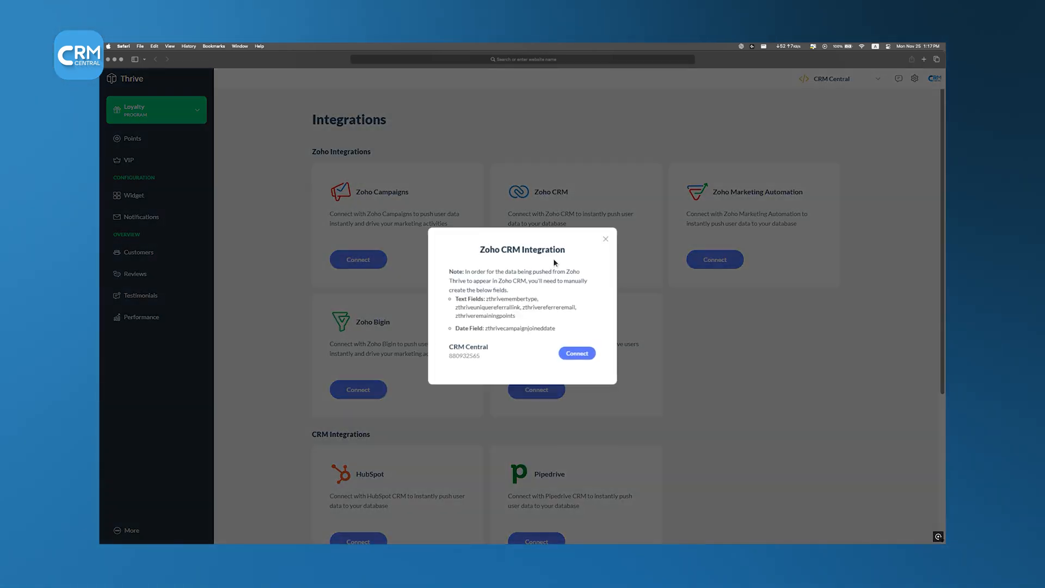
click(604, 238)
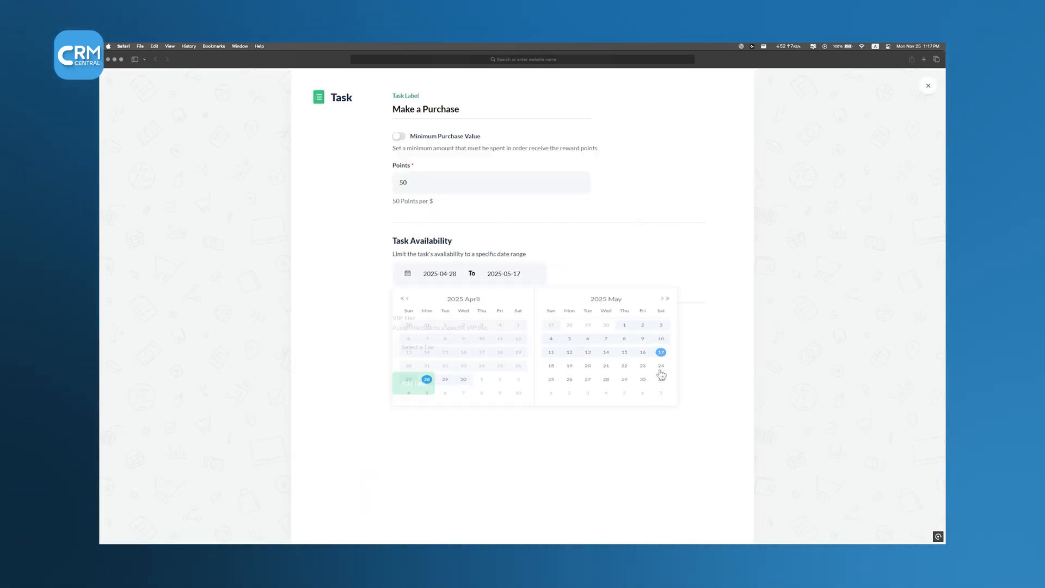
Assign the Make a Purchase task to VIP Tier I and save it
click(492, 346)
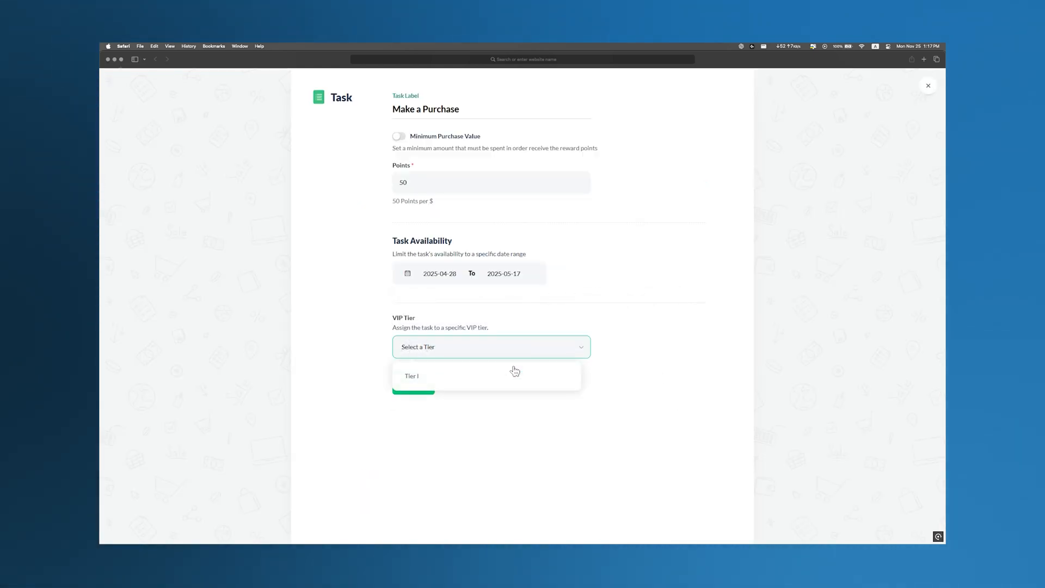
click(412, 376)
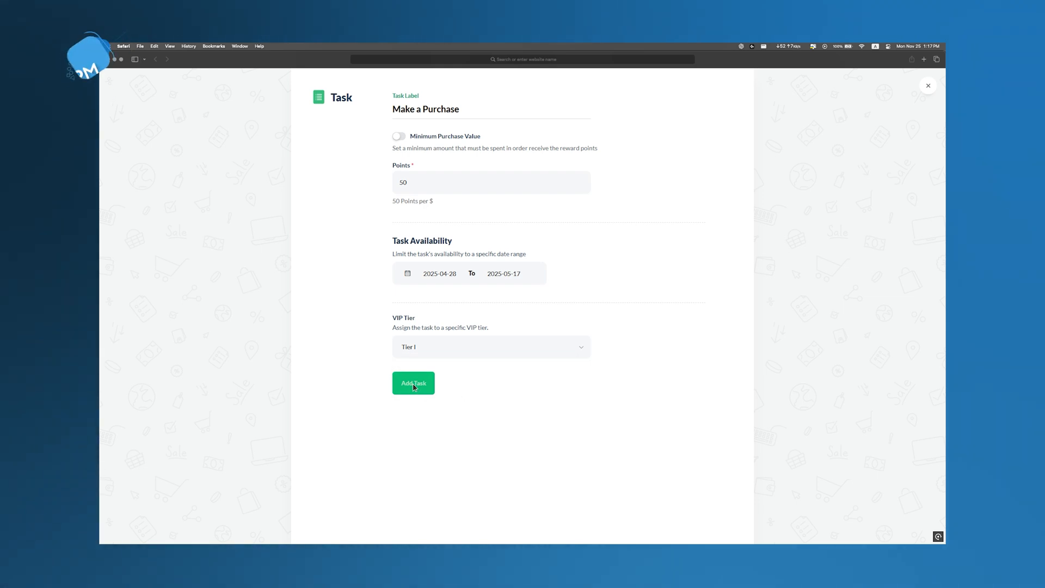
click(413, 382)
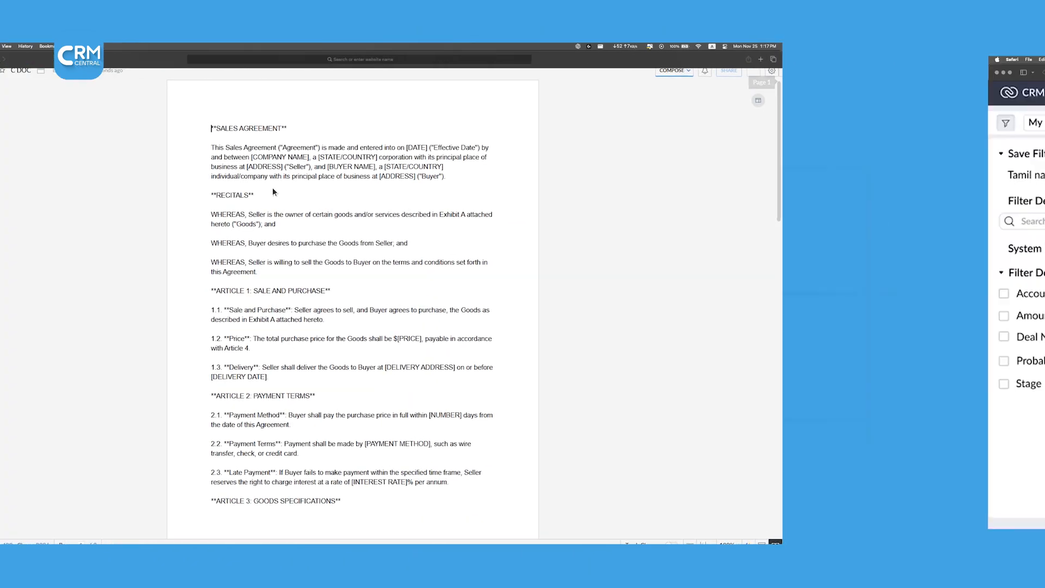
Show the Deals module in Map View
click(832, 122)
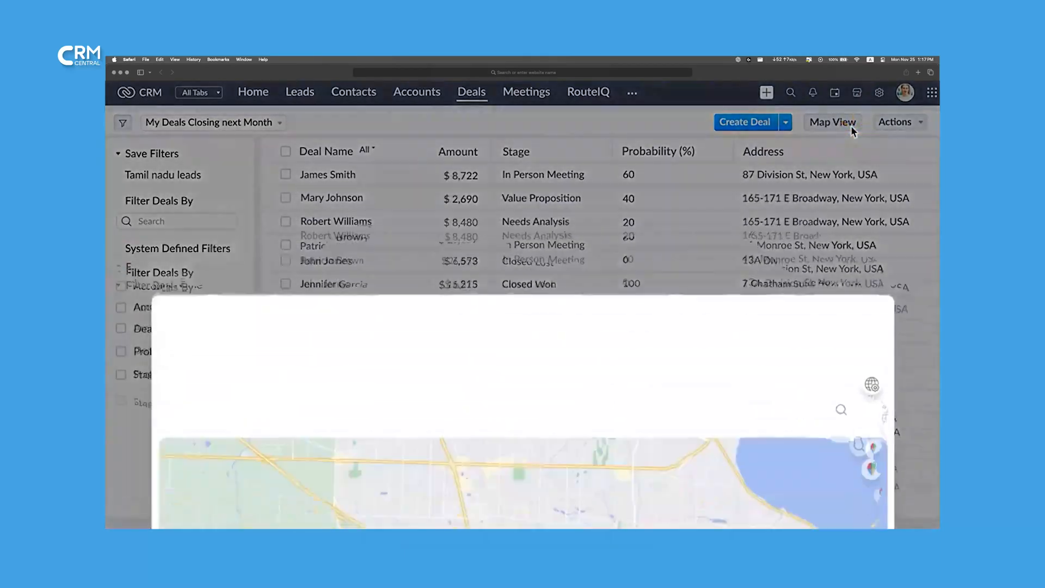
click(832, 122)
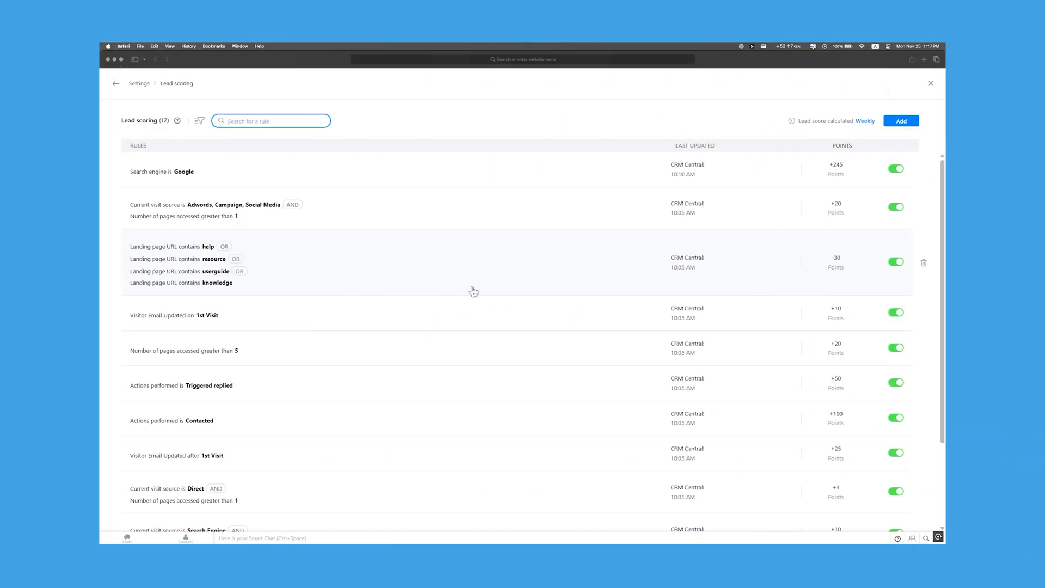
Go to SalesIQ Reports and choose the report type from the Brands dropdown
click(931, 84)
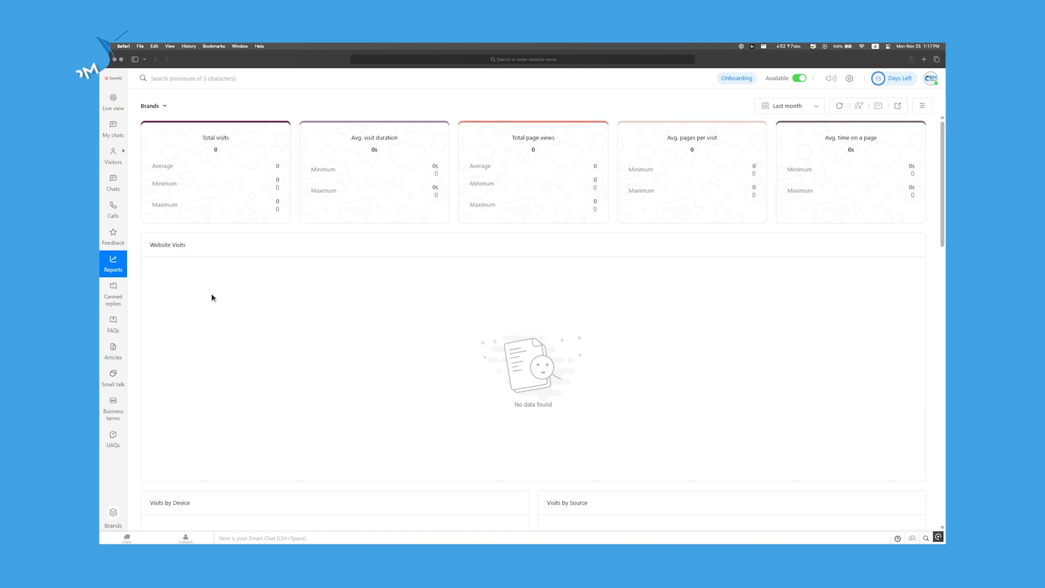
click(152, 105)
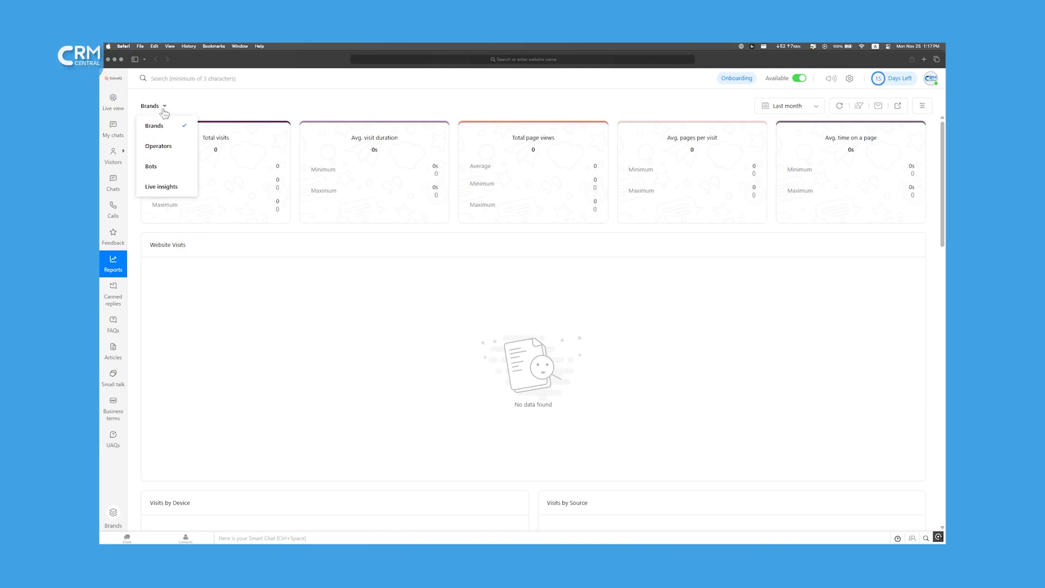